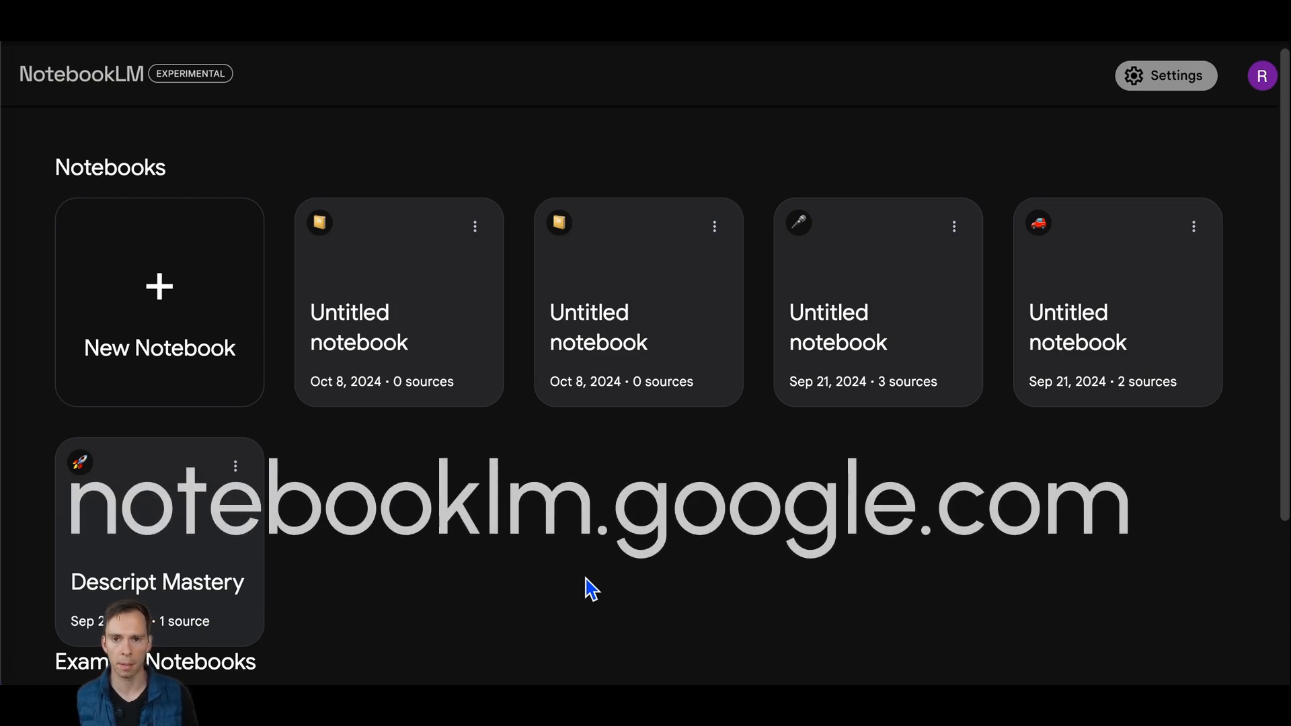
pyautogui.moveTo(1144, 251)
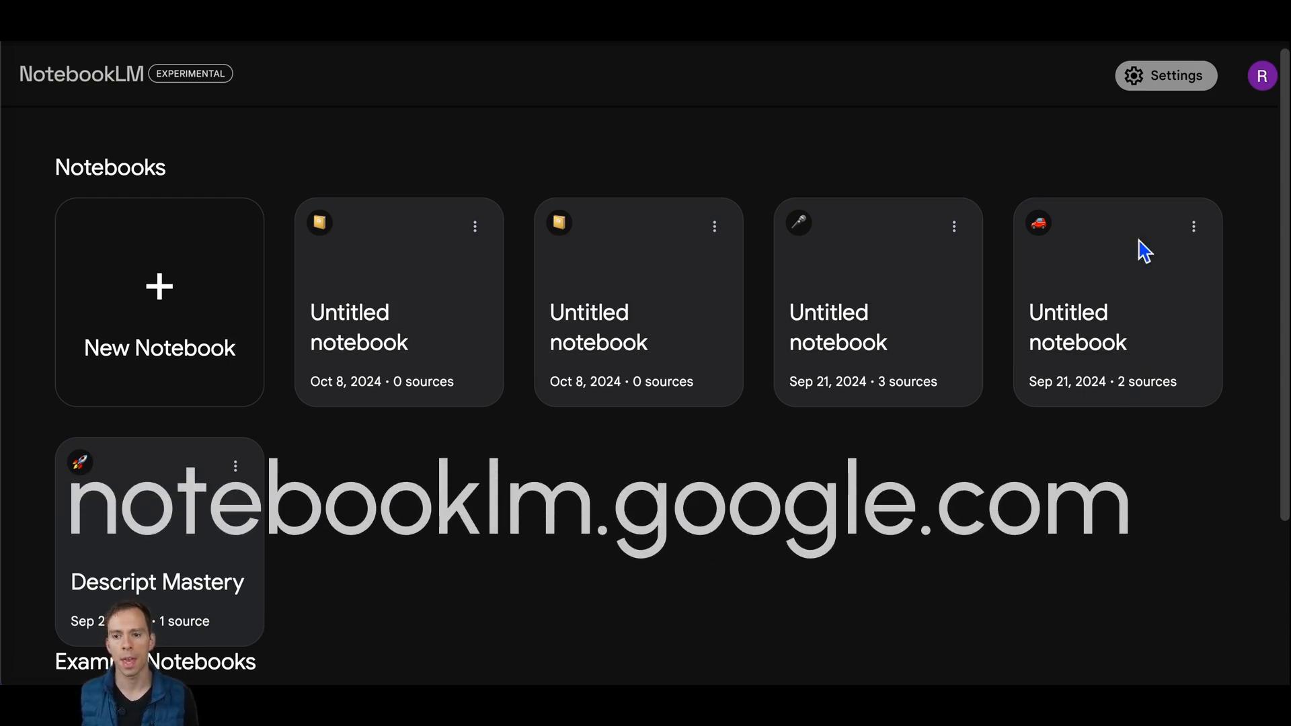
pyautogui.moveTo(388, 191)
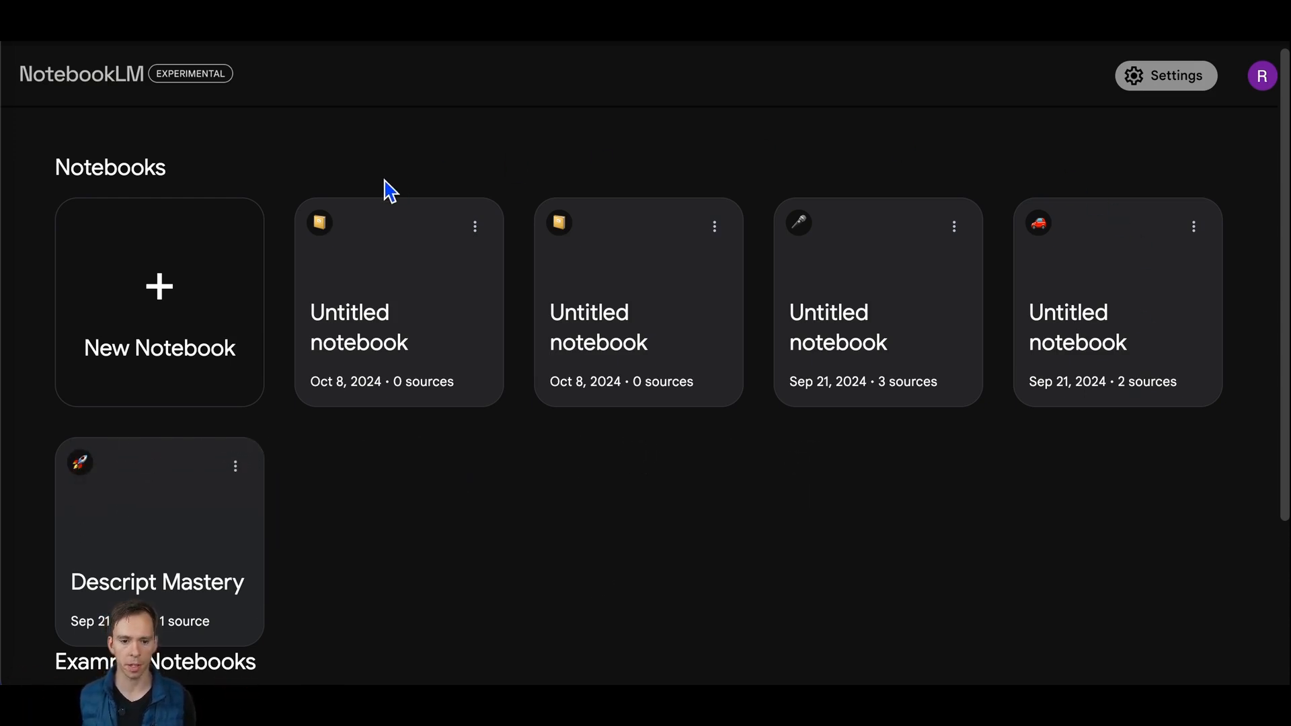
pyautogui.moveTo(448, 570)
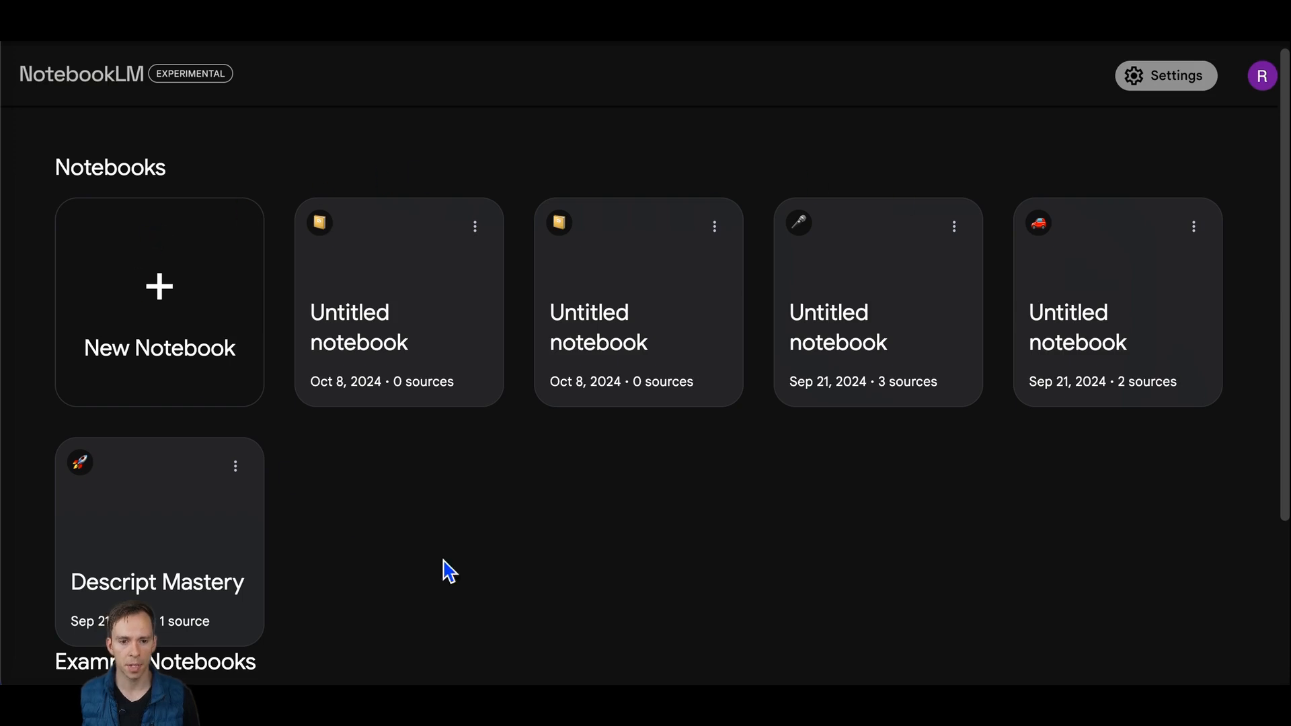
# Start a brand-new notebook from the NotebookLM home page
pyautogui.click(158, 303)
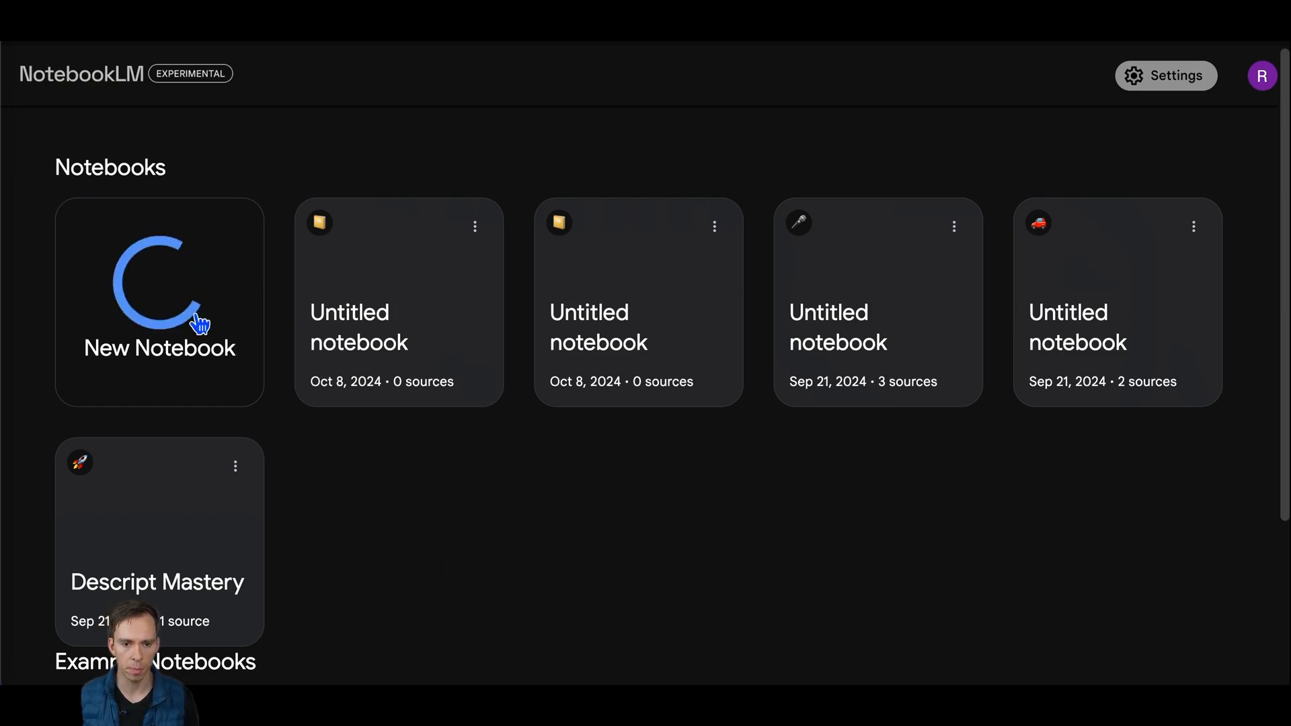
# Create the empty notebook and review the Add sources options: Google Drive, Link and Paste text
pyautogui.click(159, 301)
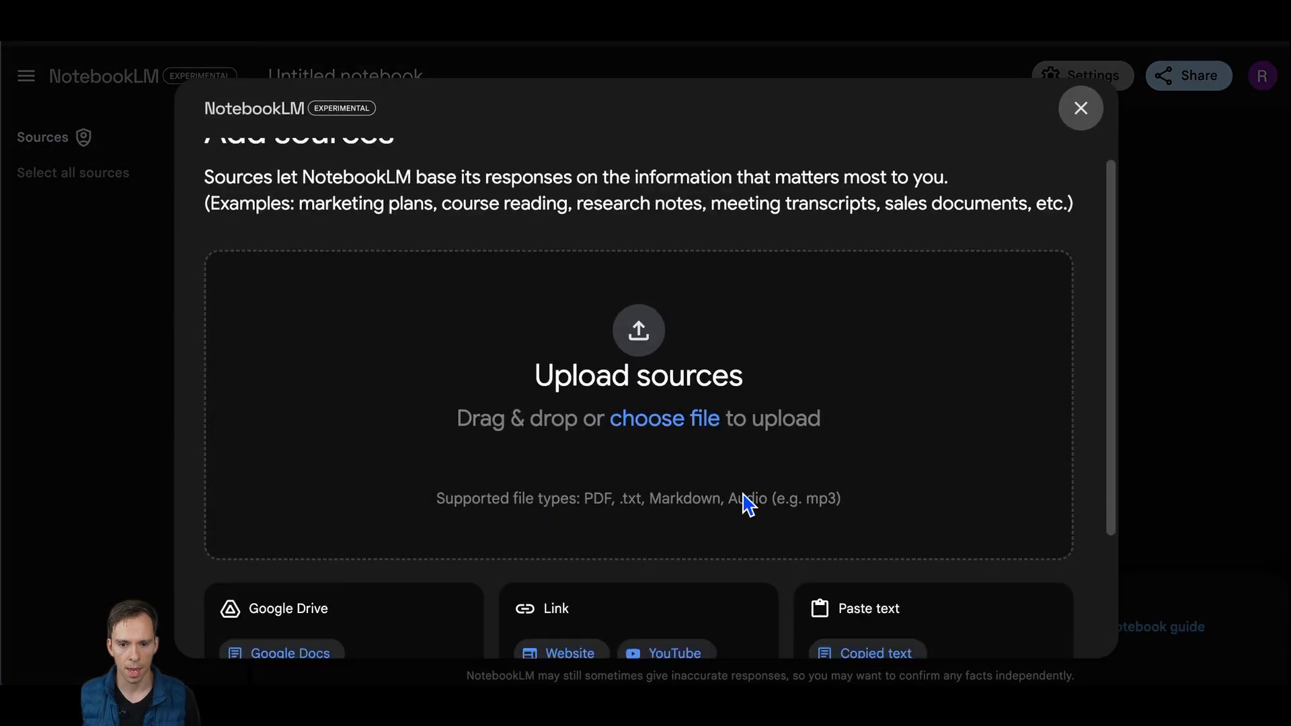
pyautogui.scroll(3)
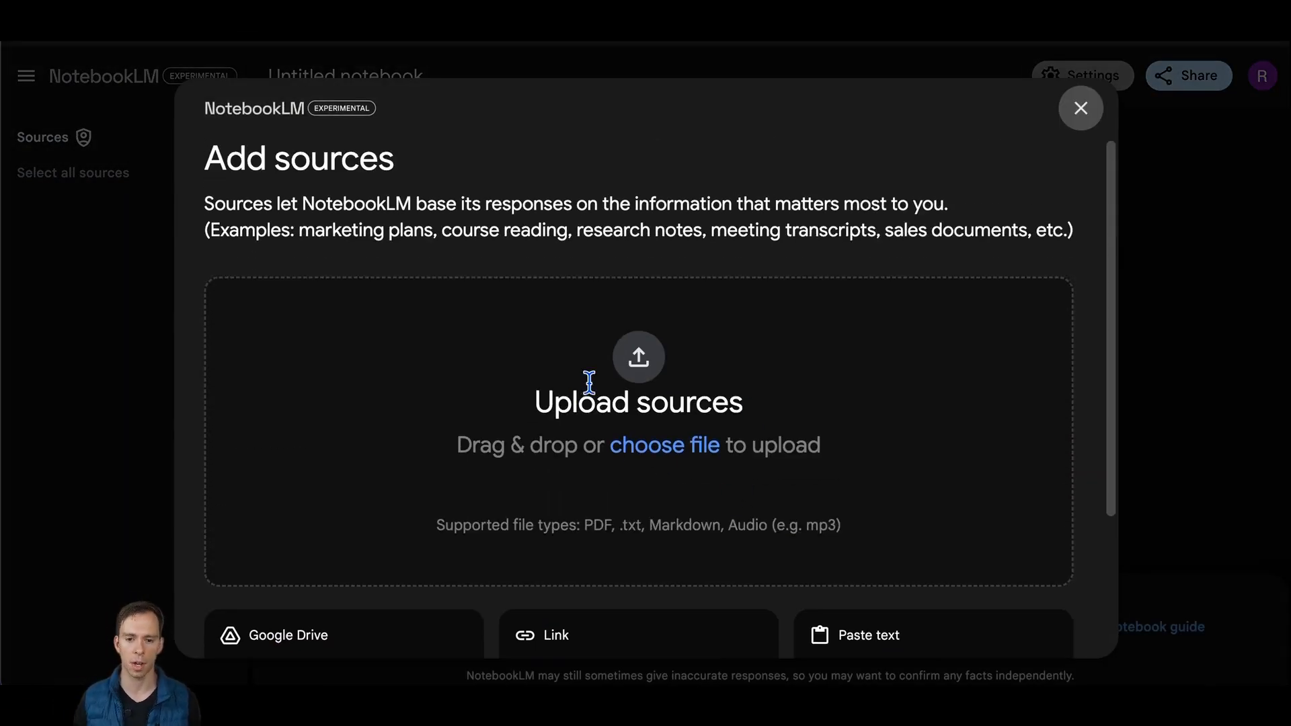
pyautogui.scroll(-3)
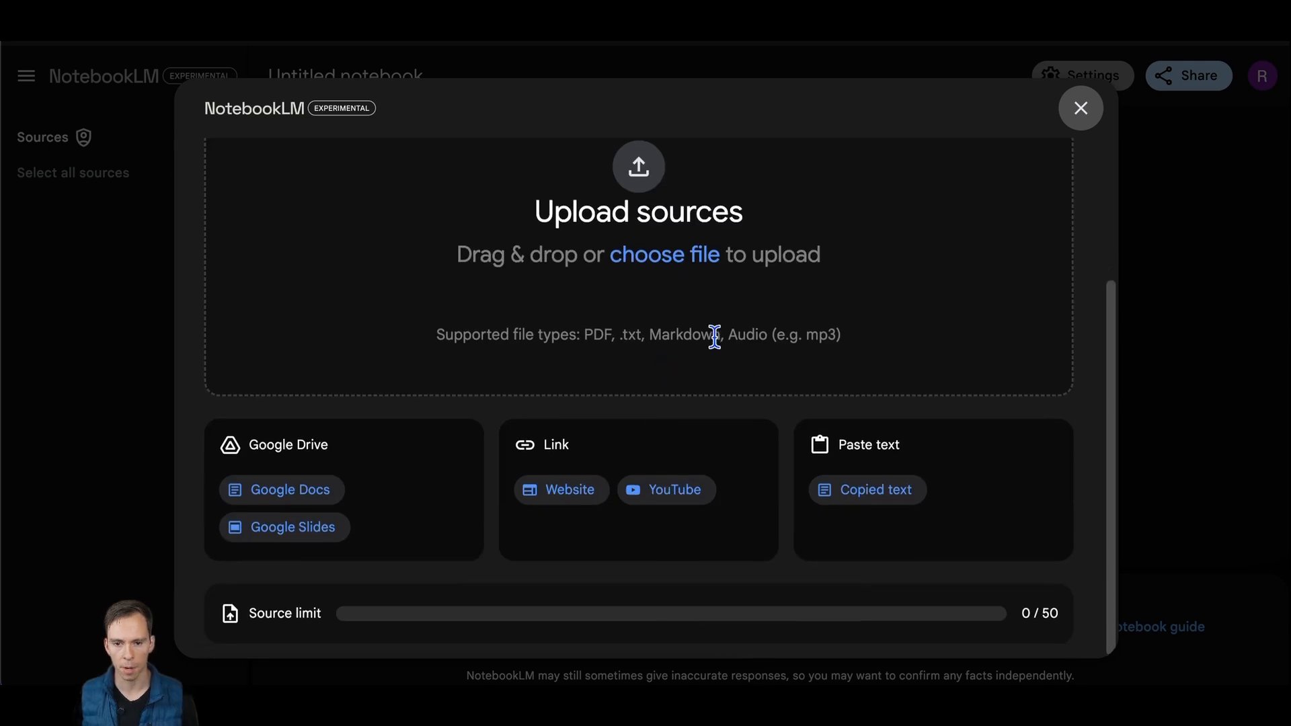
pyautogui.moveTo(435, 558)
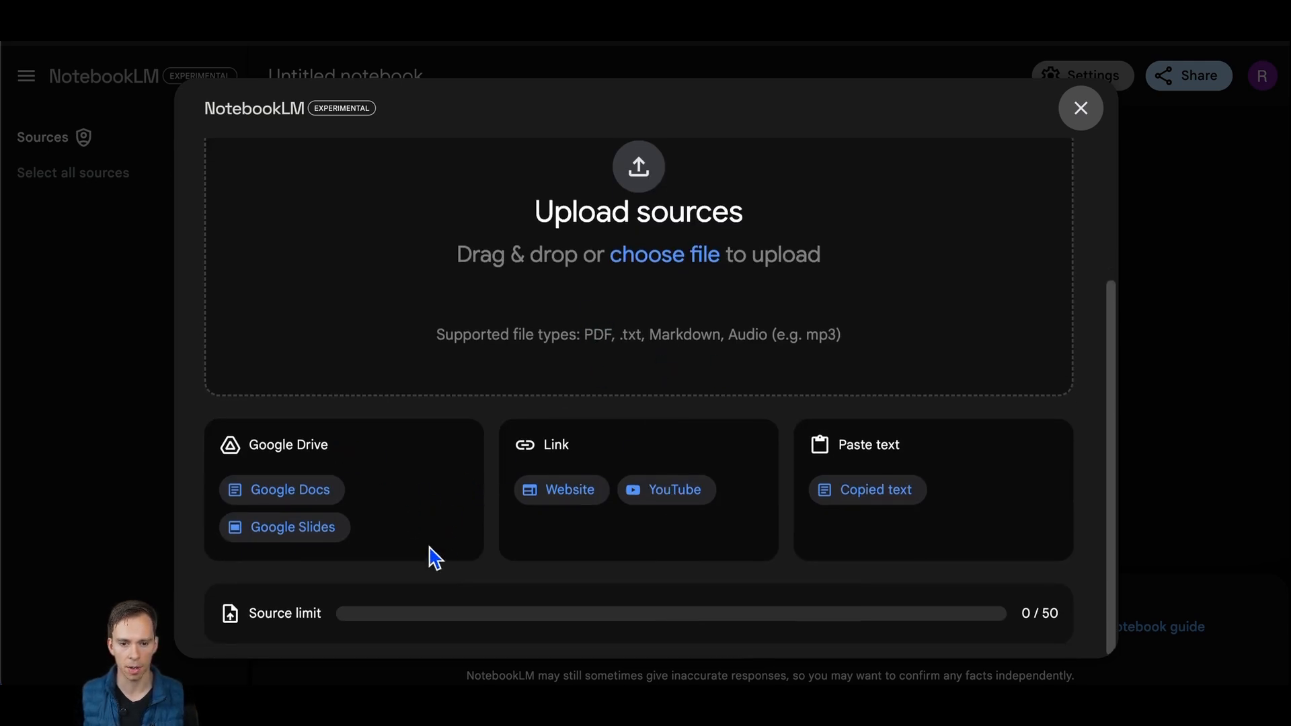
pyautogui.moveTo(285, 493)
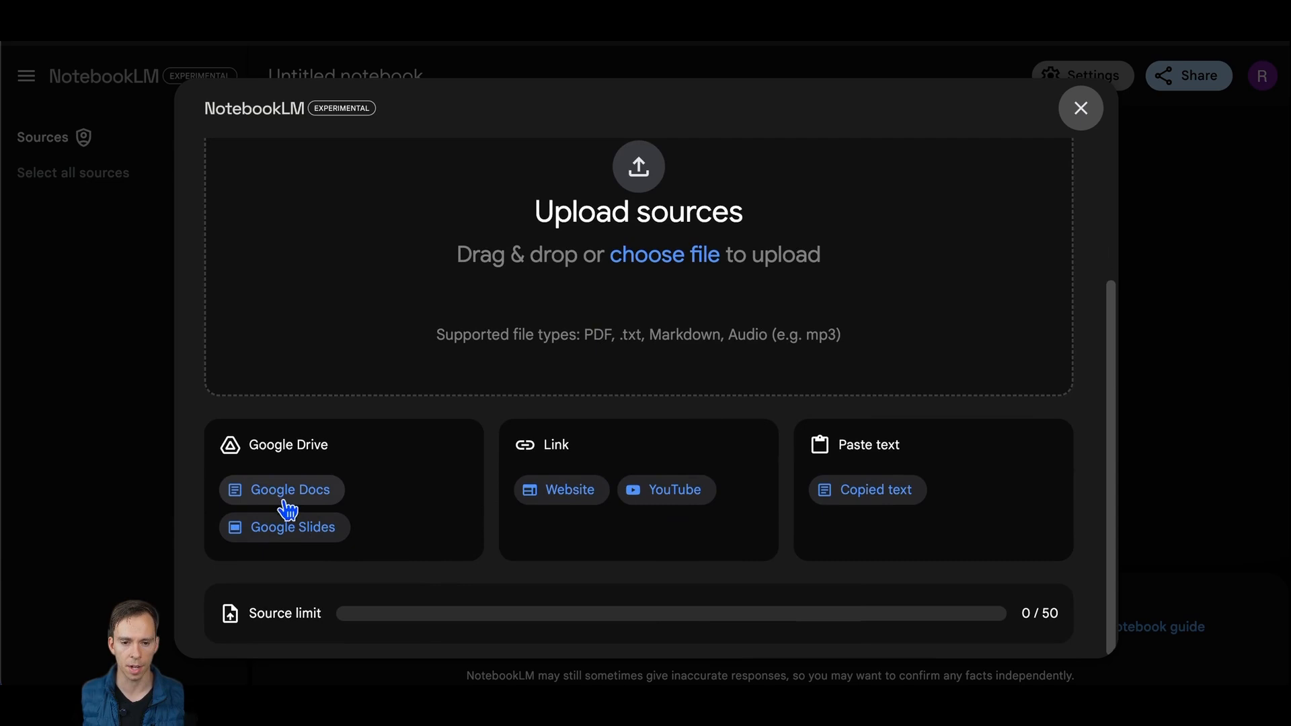
pyautogui.moveTo(568, 534)
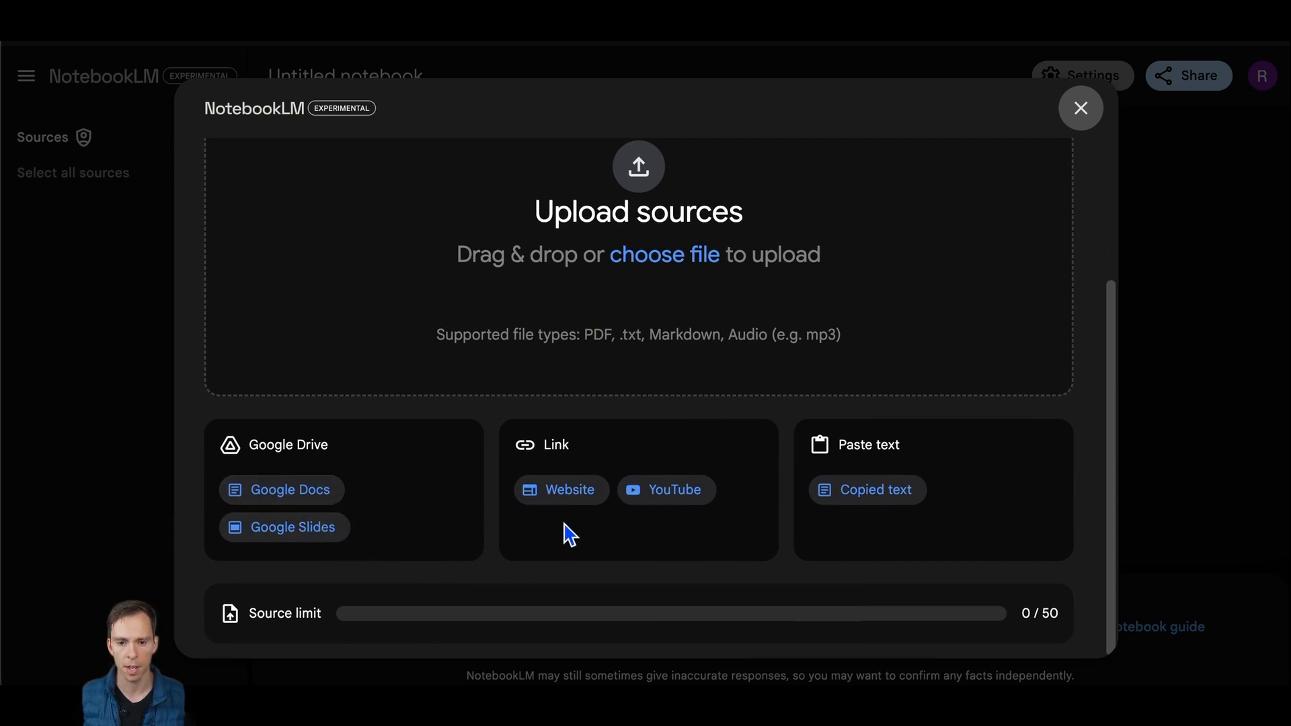
pyautogui.moveTo(538, 498)
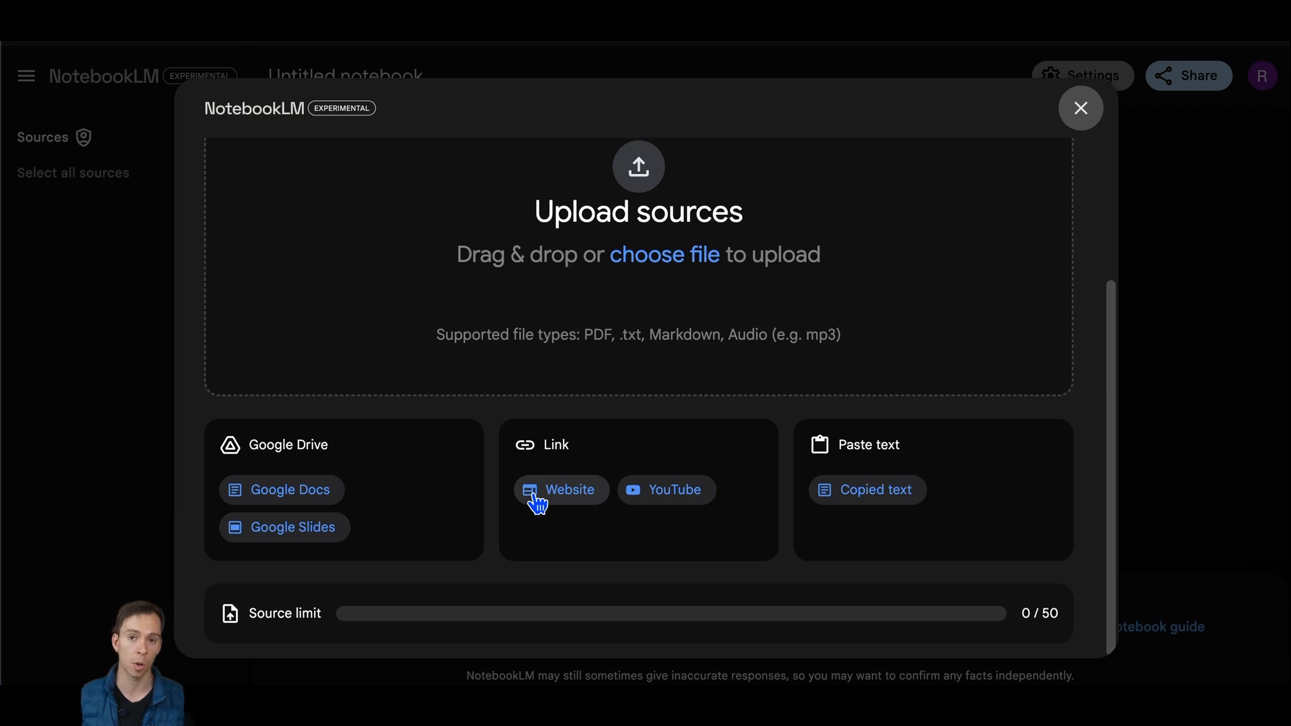
pyautogui.moveTo(688, 550)
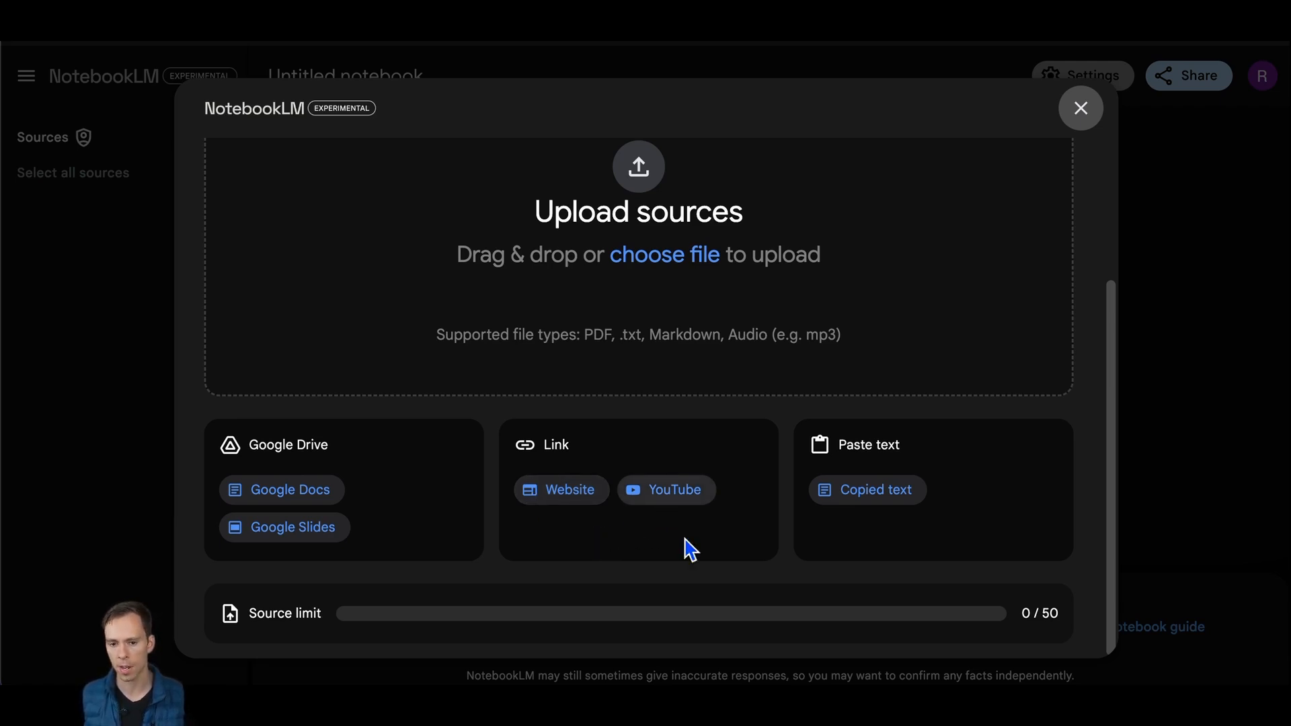
pyautogui.moveTo(537, 566)
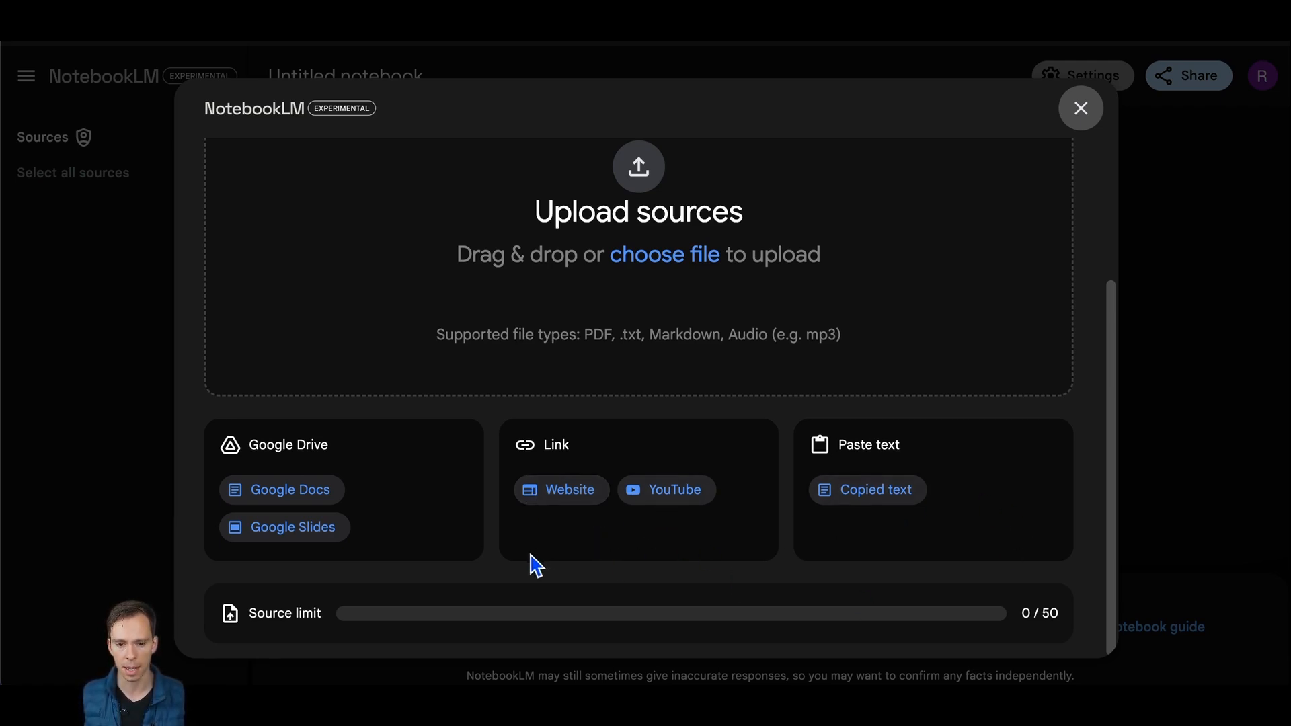
pyautogui.moveTo(356, 624)
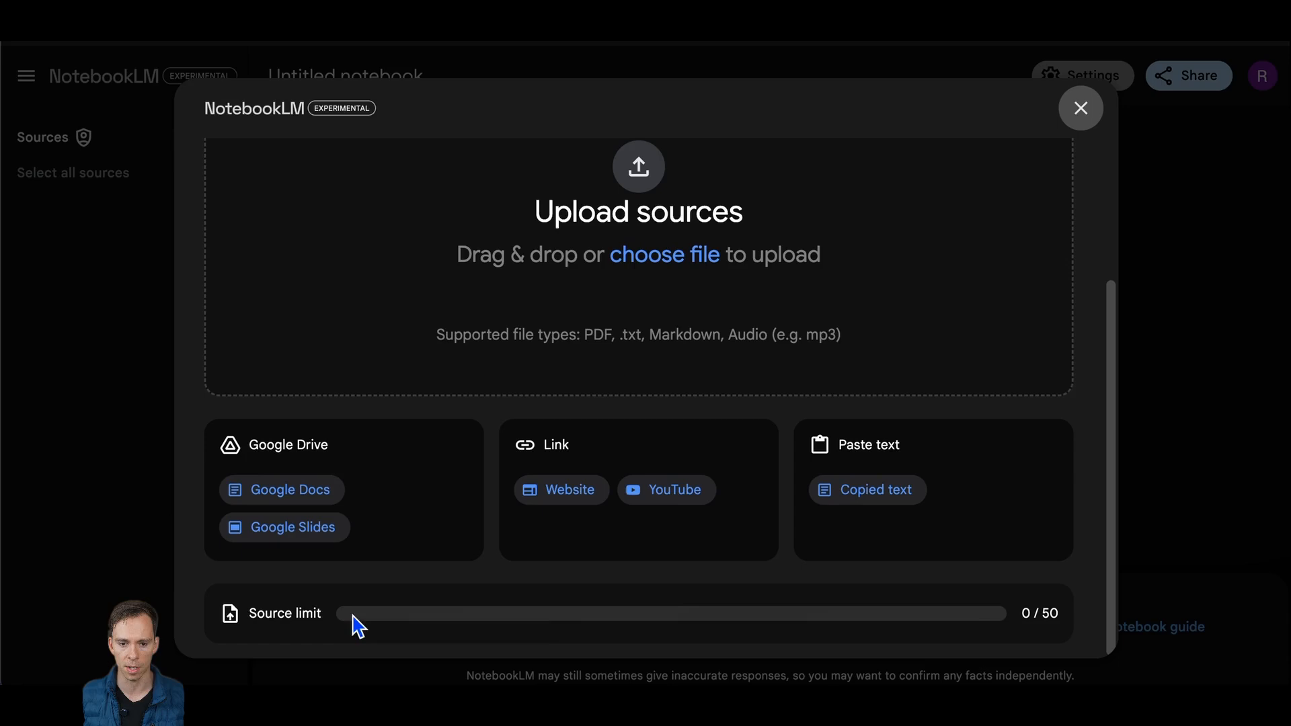
pyautogui.moveTo(997, 634)
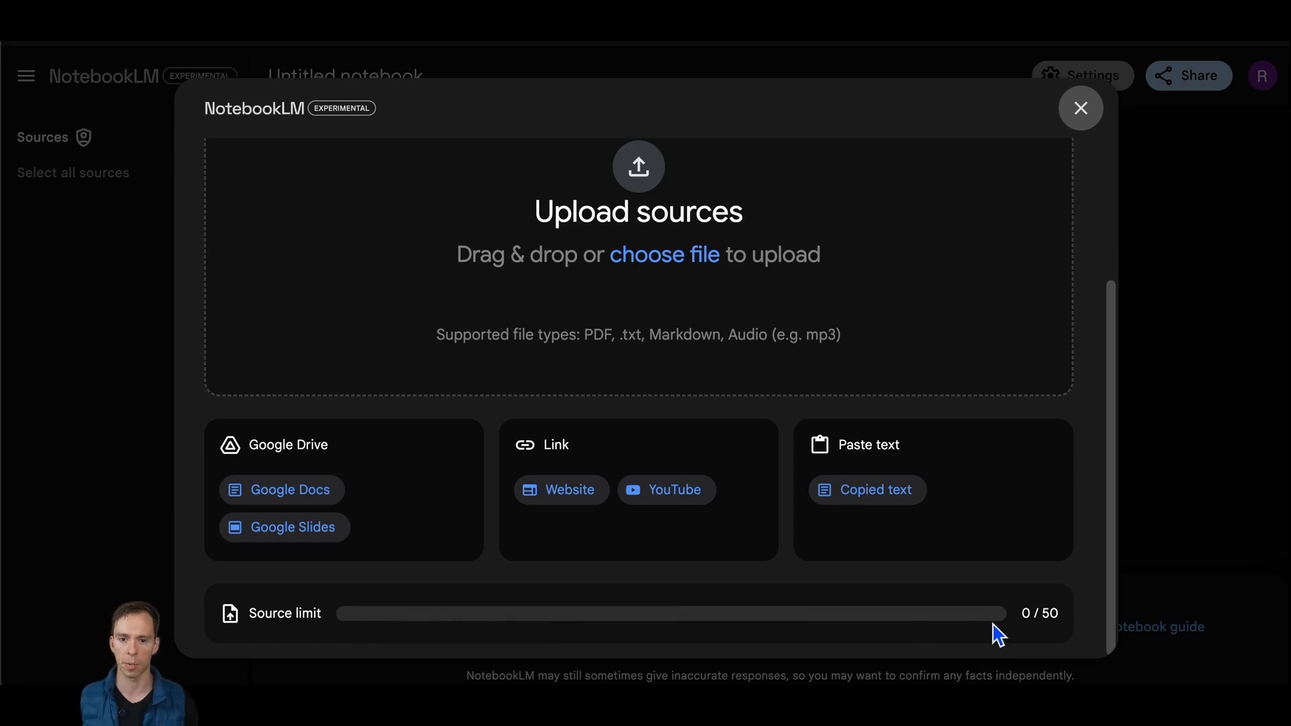
pyautogui.moveTo(748, 441)
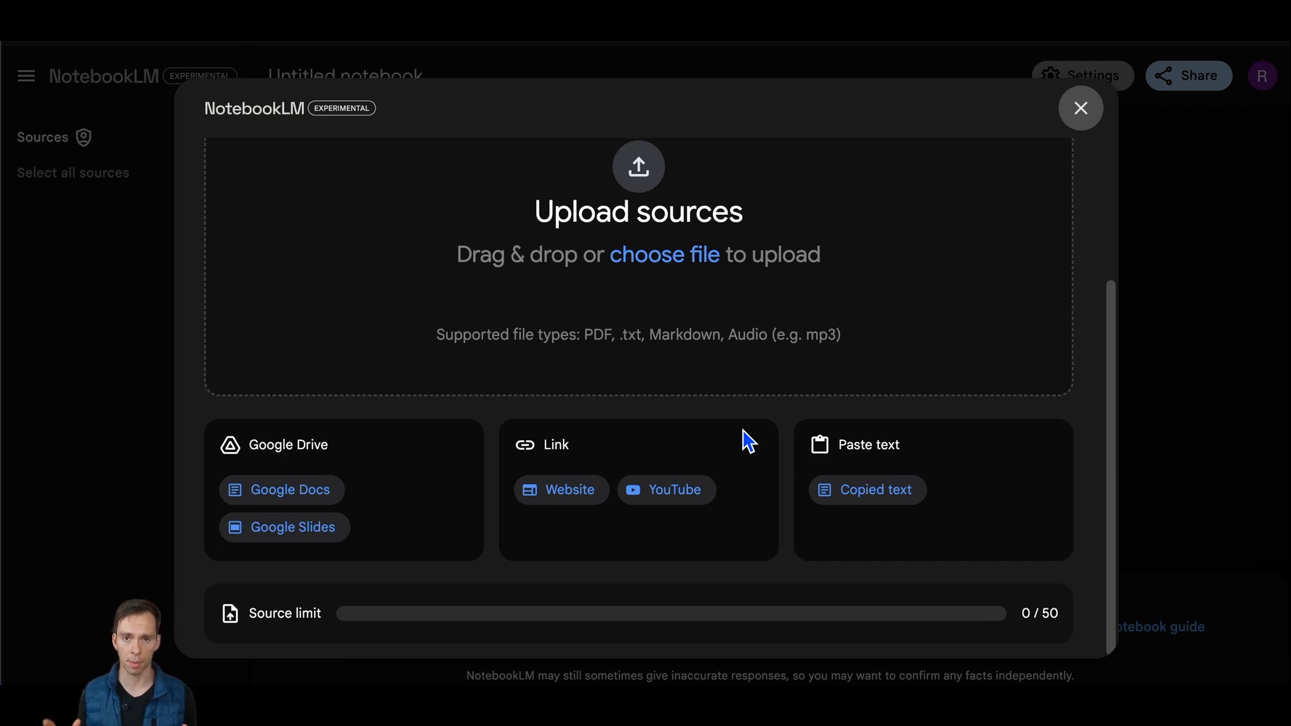
pyautogui.moveTo(1054, 295)
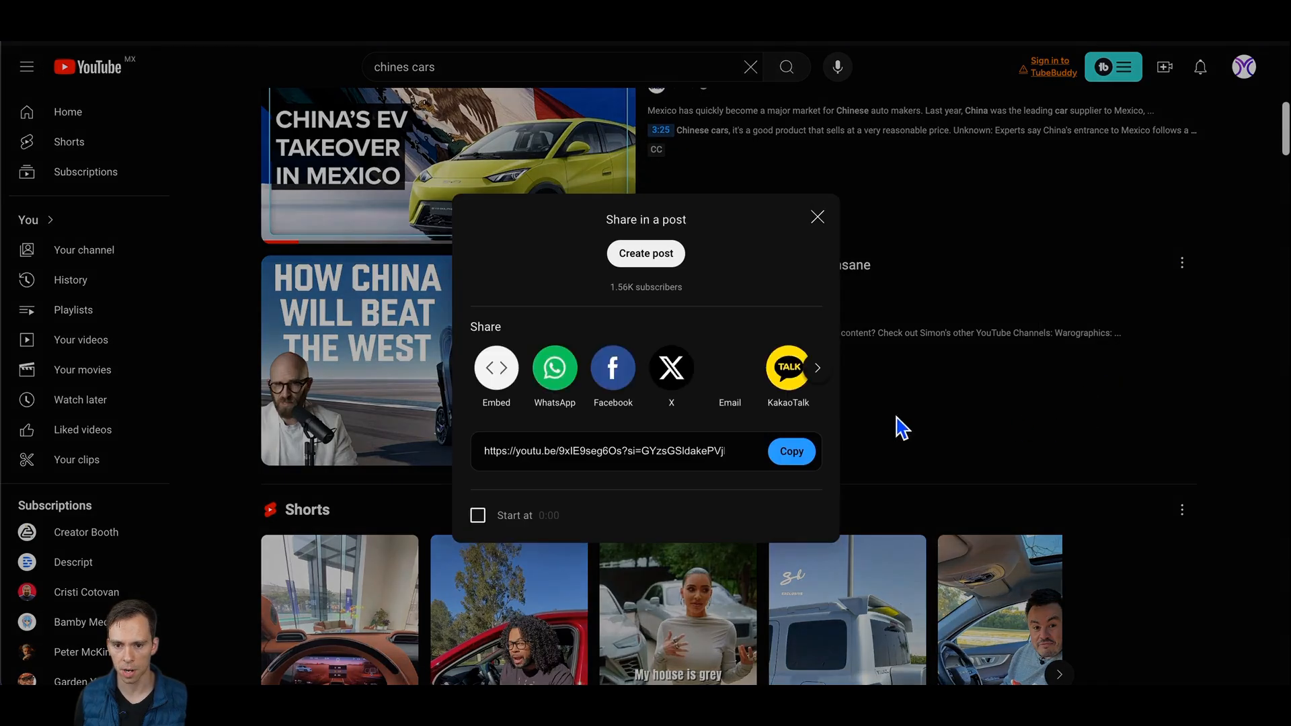
# Copy the share link of the Chinese electric car YouTube video
pyautogui.click(789, 452)
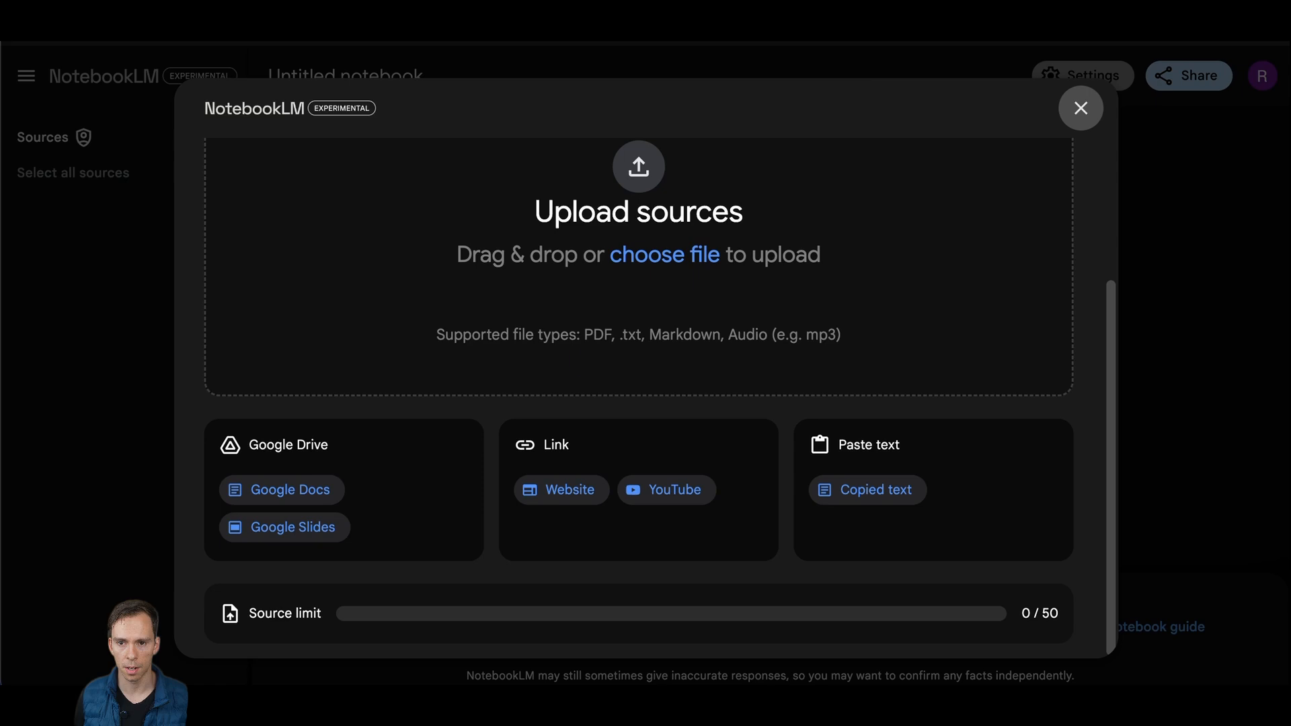
# Insert the copied YouTube link as a notebook source, bringing the notebook to nine sources
pyautogui.click(666, 490)
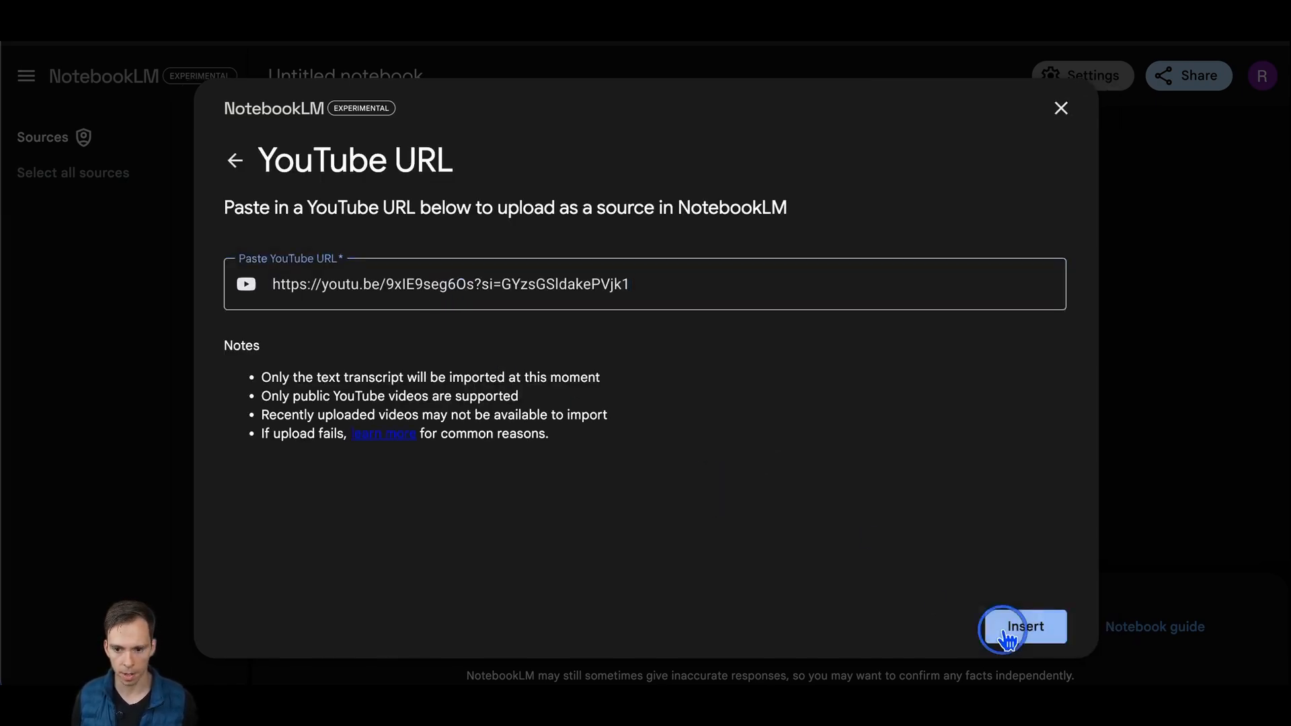
pyautogui.click(1023, 627)
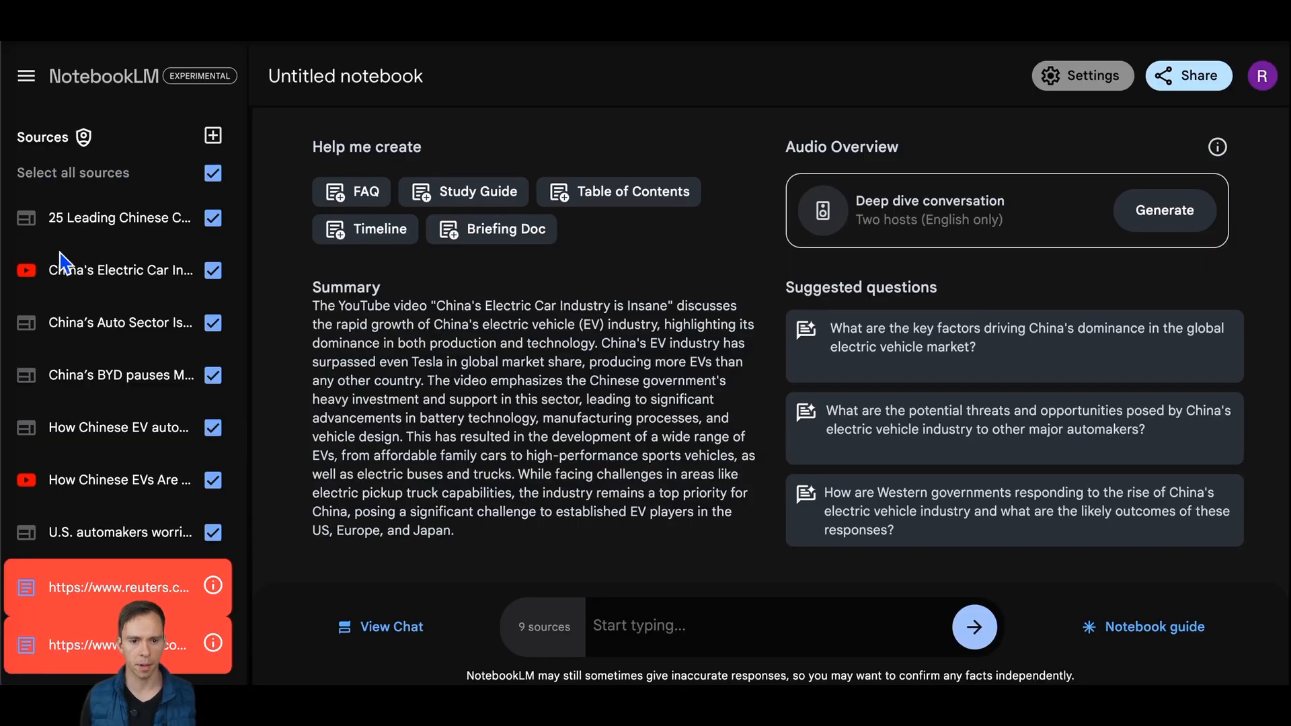
pyautogui.moveTo(160, 528)
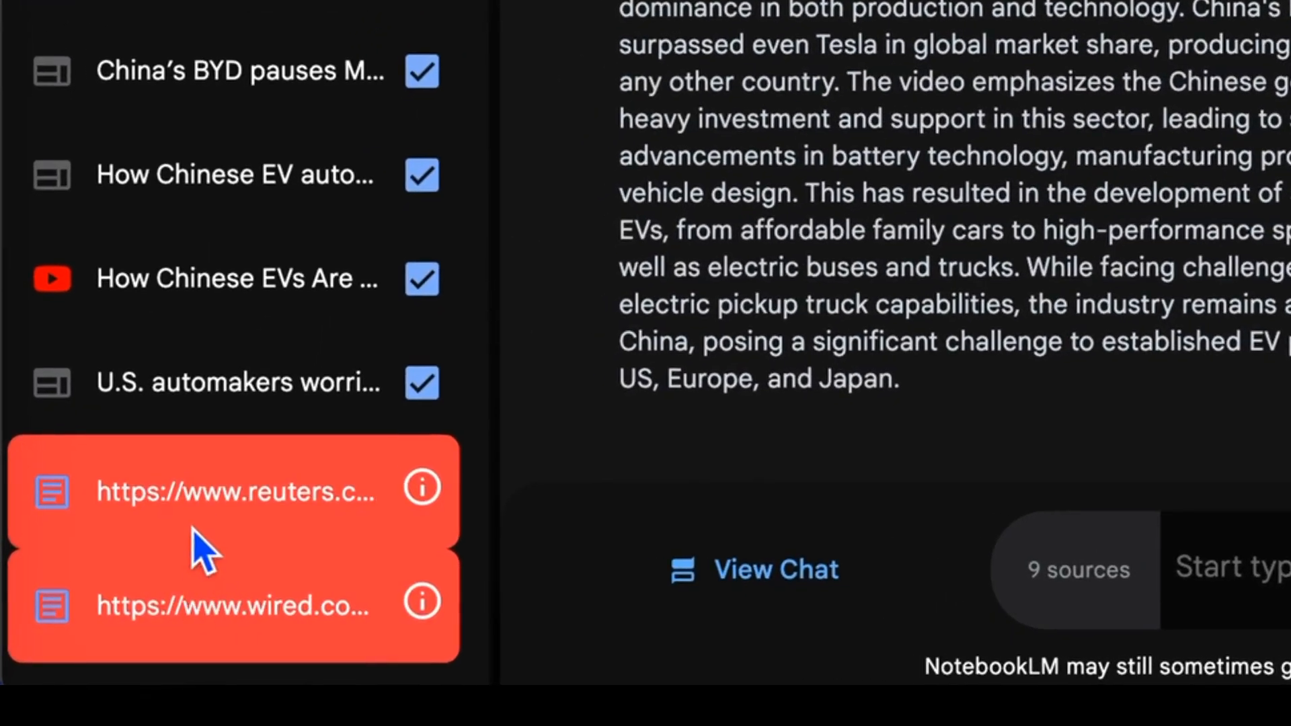
pyautogui.moveTo(234, 544)
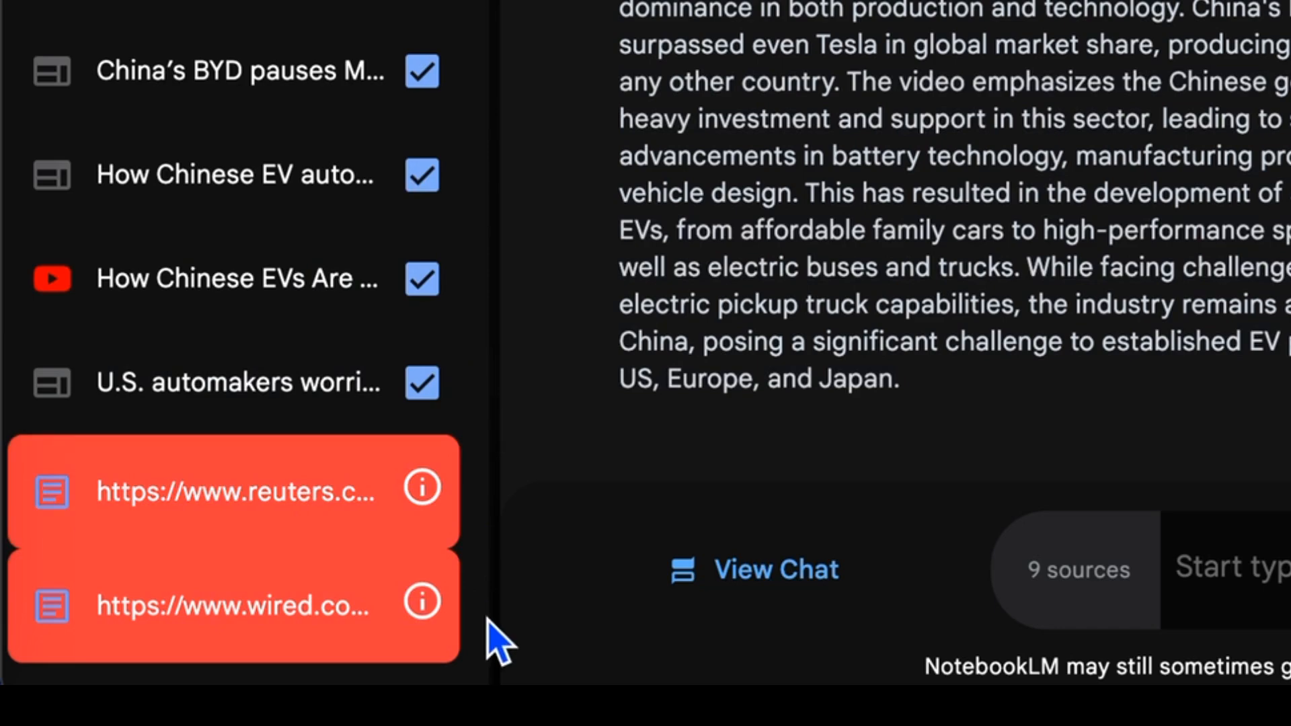
pyautogui.moveTo(345, 535)
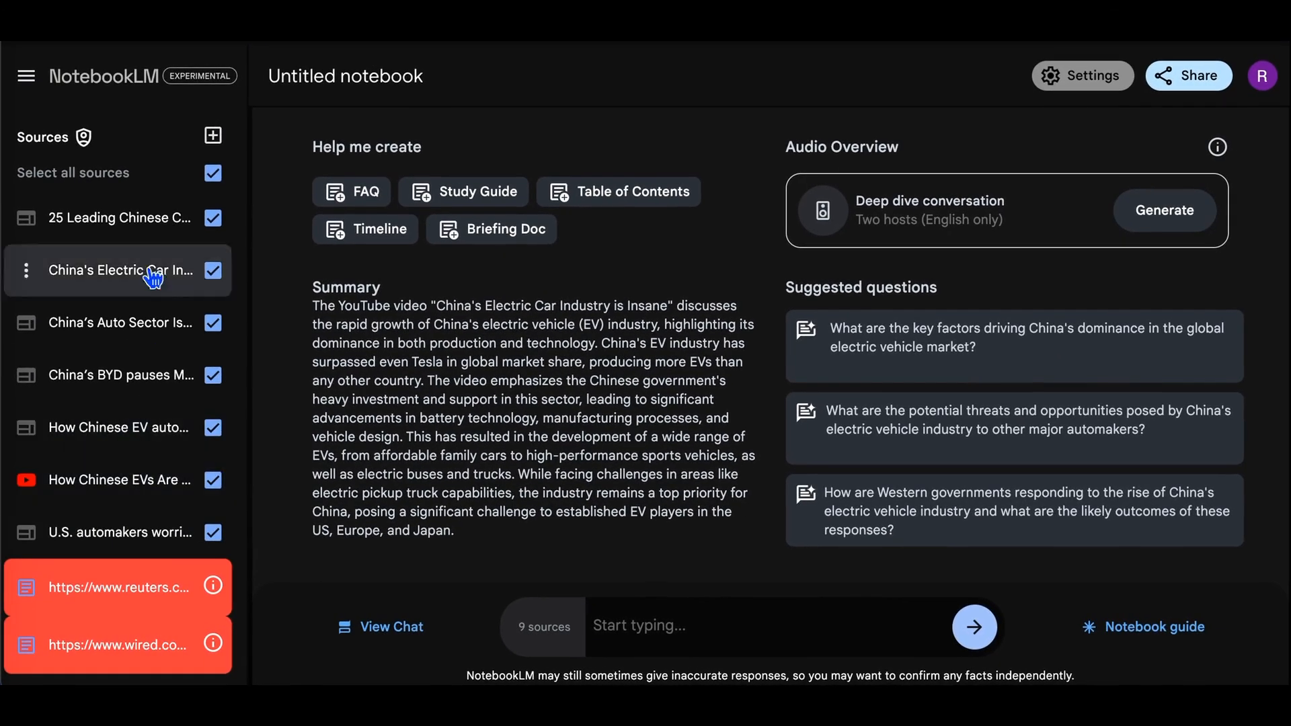
# Briefly exclude the first article source, then include it again so nine sources stay active
pyautogui.click(213, 218)
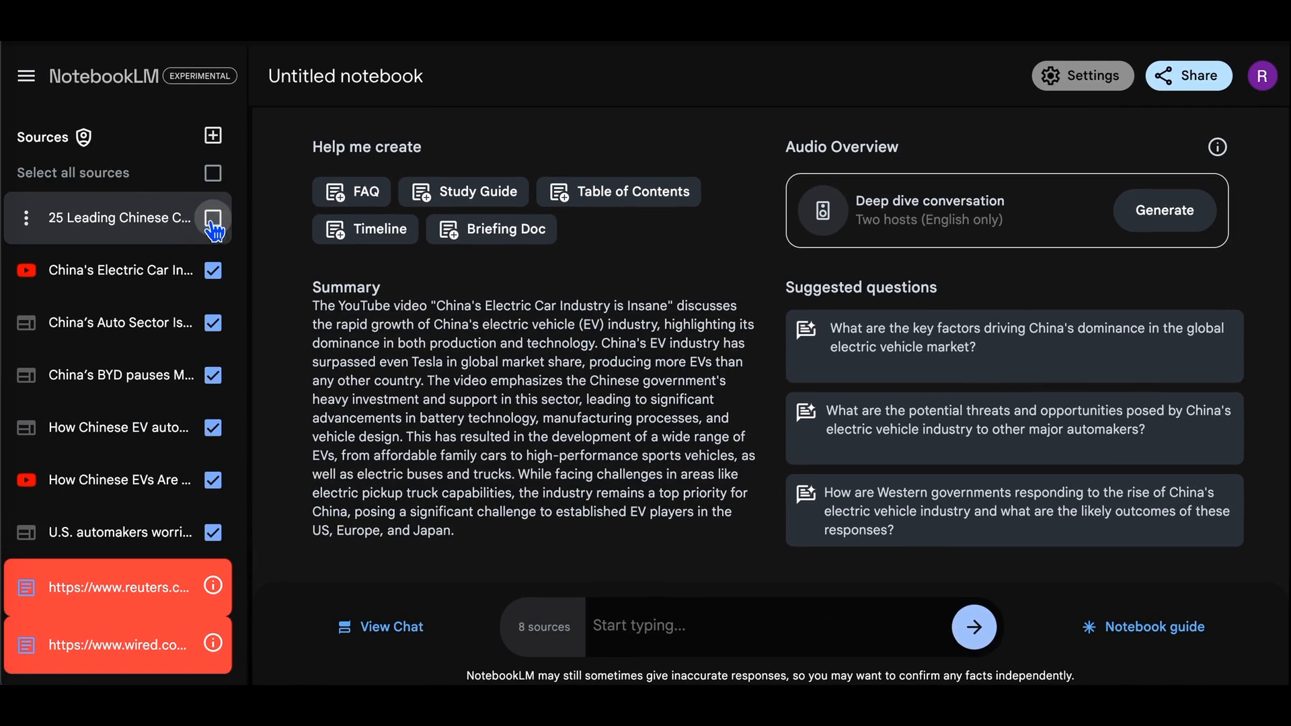
pyautogui.click(212, 218)
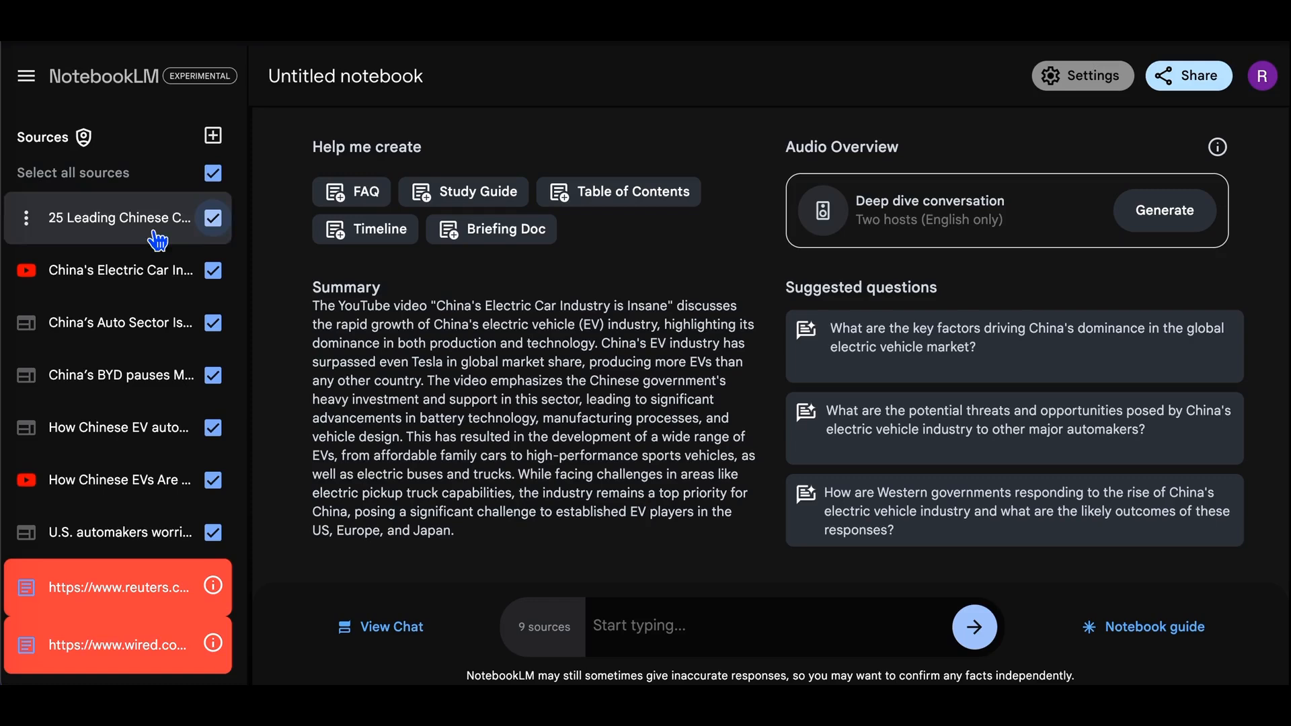
pyautogui.moveTo(293, 471)
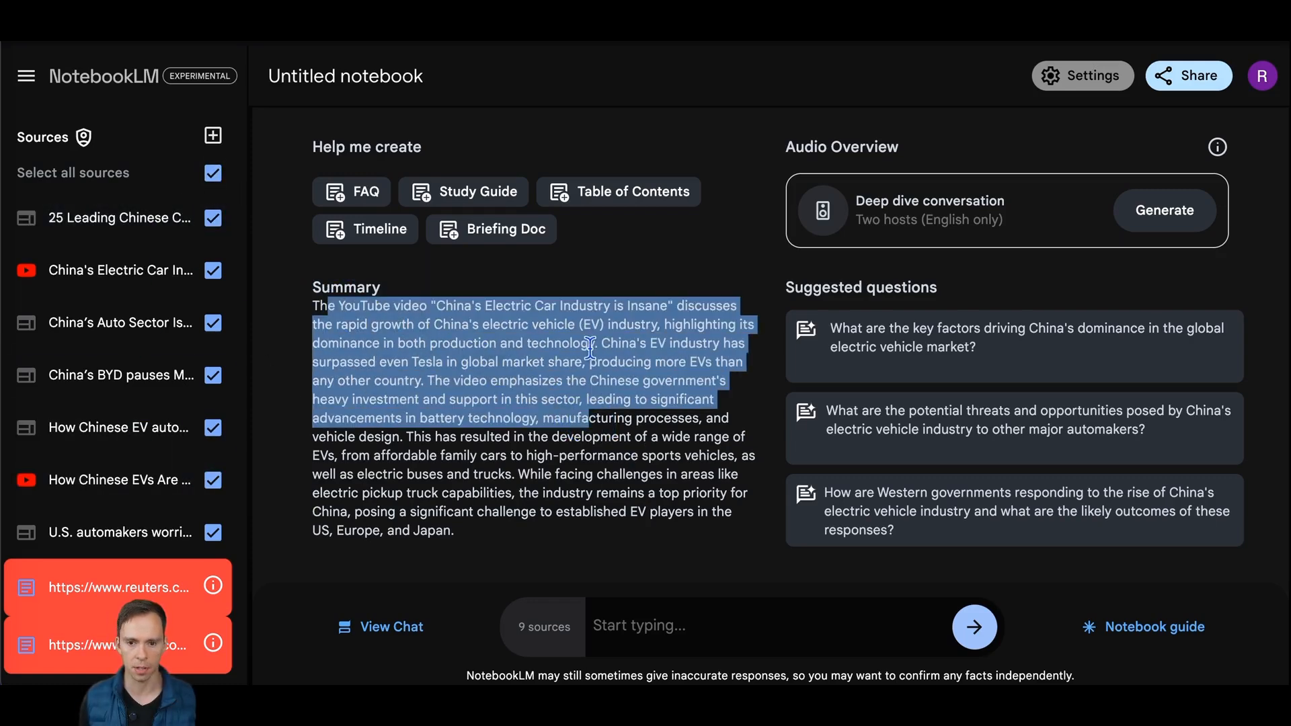
# Generate an FAQ on Chinese EVs in Mexico as a saved note and review it
pyautogui.click(509, 381)
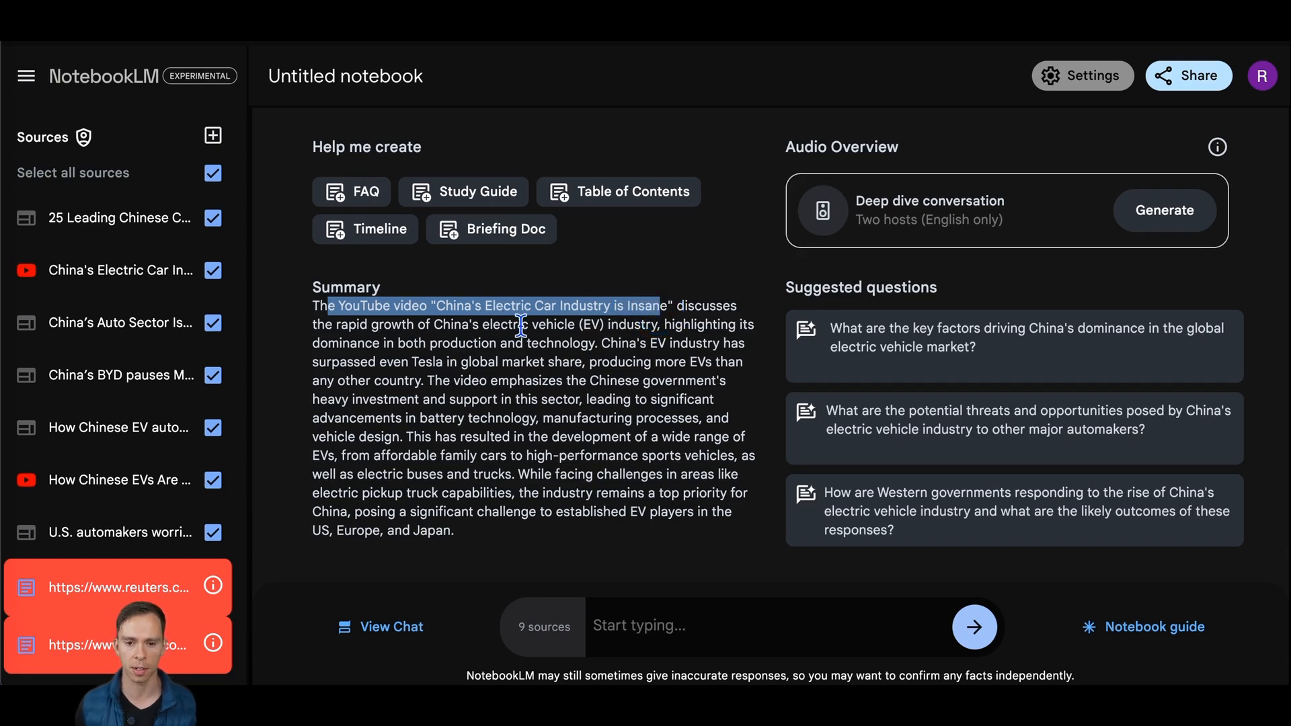
pyautogui.moveTo(619, 273)
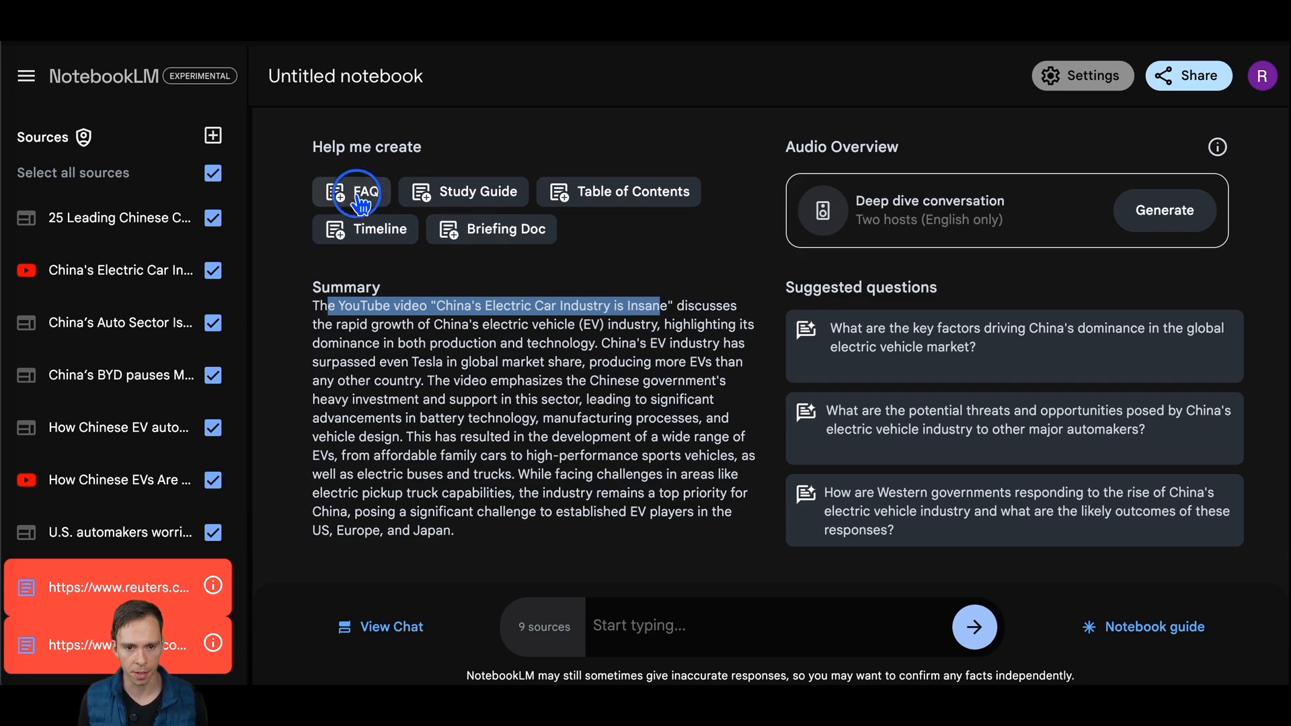
pyautogui.click(353, 191)
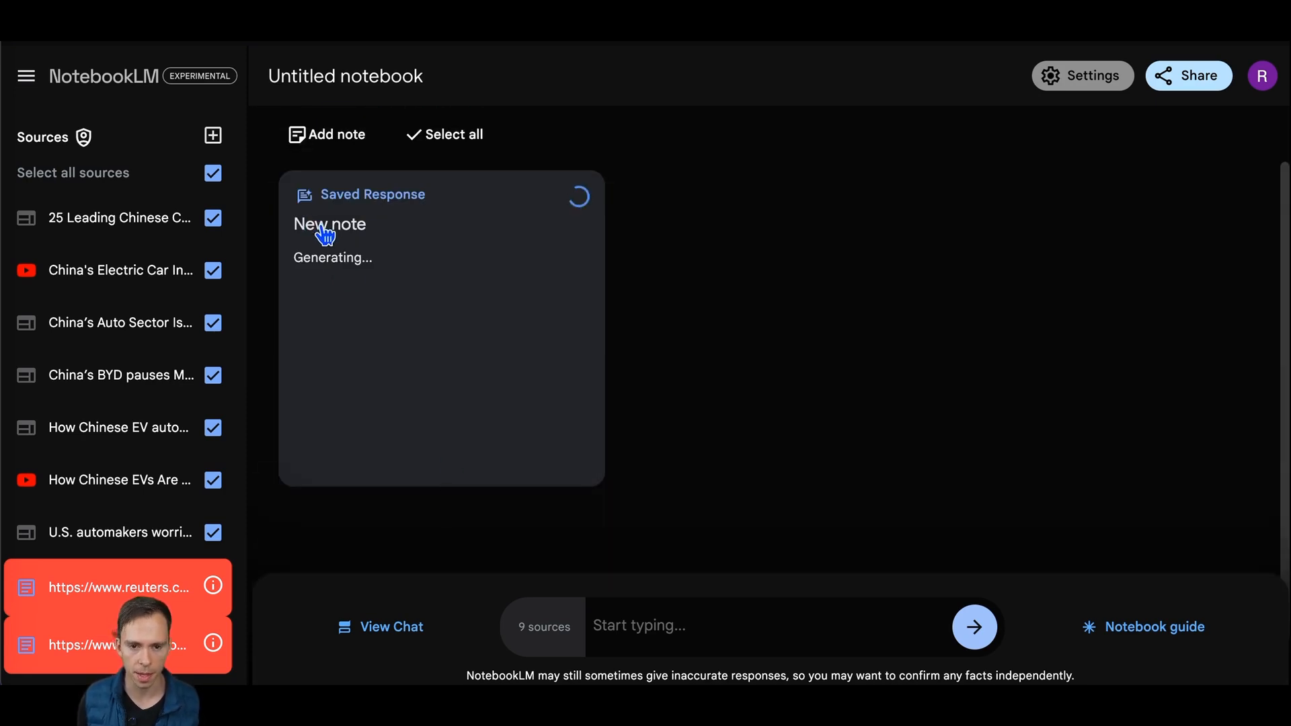
pyautogui.moveTo(421, 492)
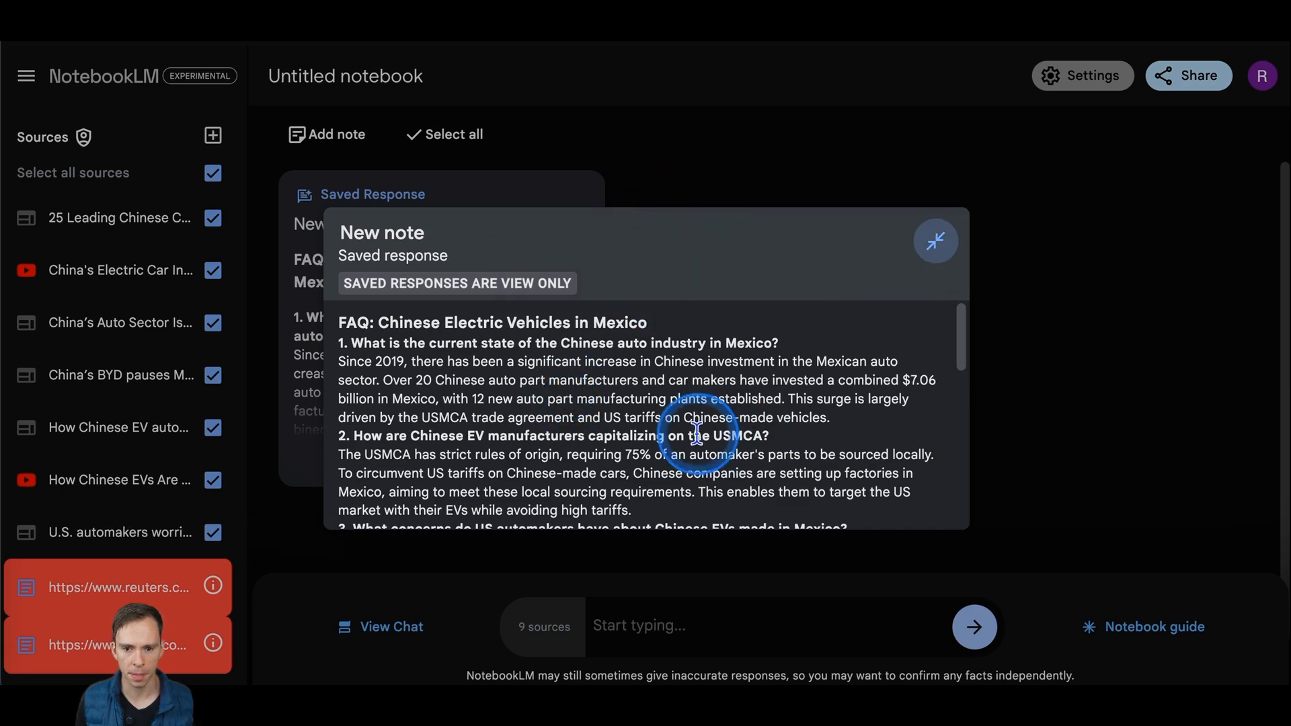
pyautogui.moveTo(375, 352)
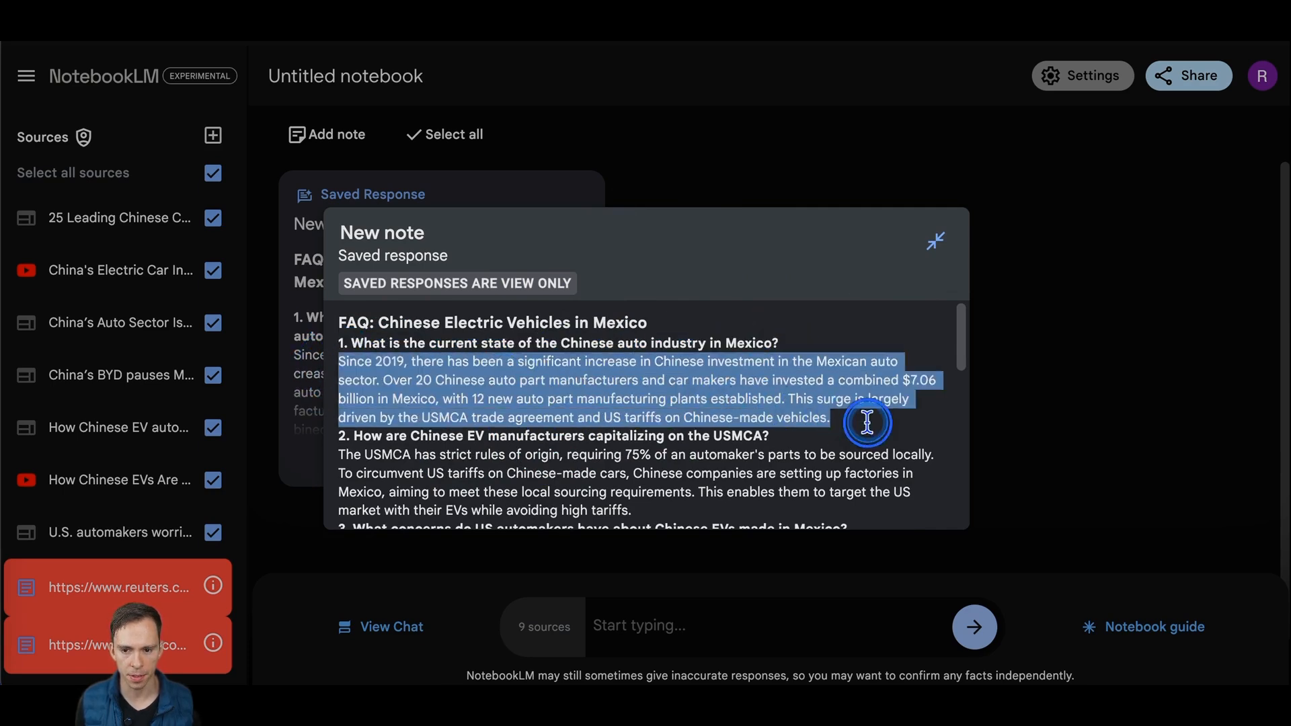
pyautogui.click(935, 241)
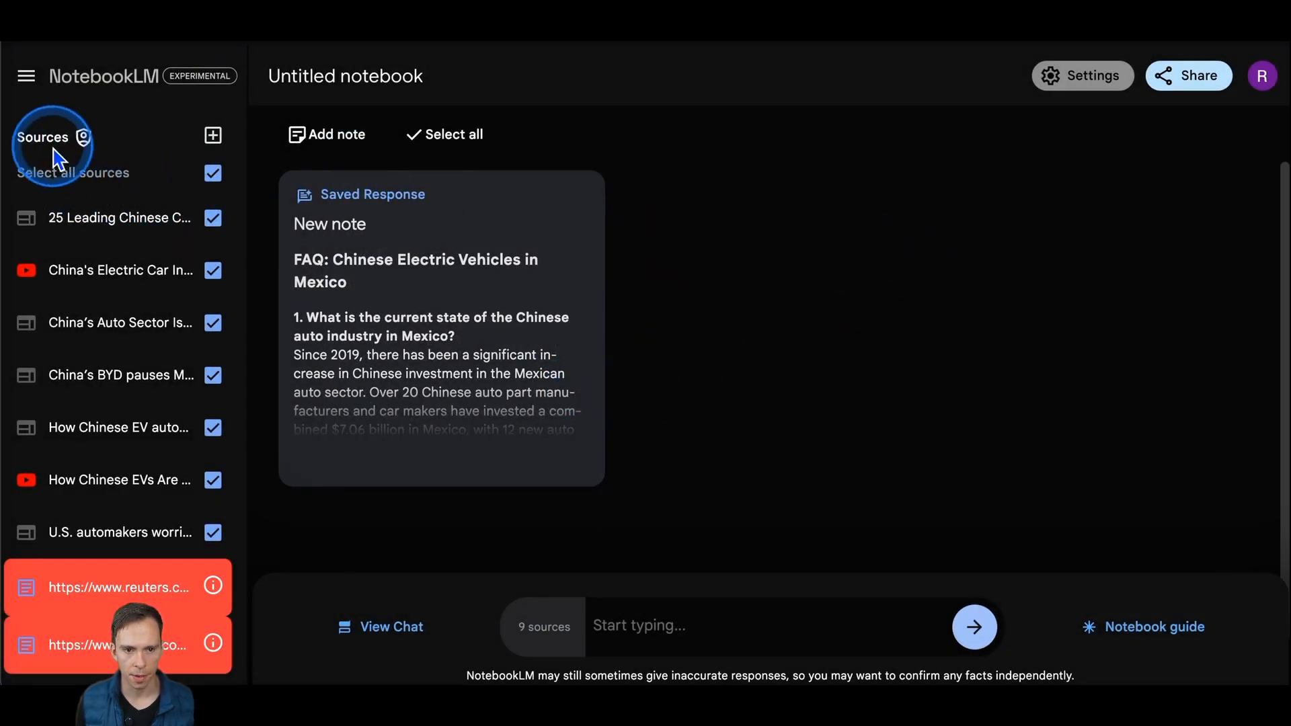
# Add a blank written note and generate a table of contents from the Notebook guide
pyautogui.click(327, 134)
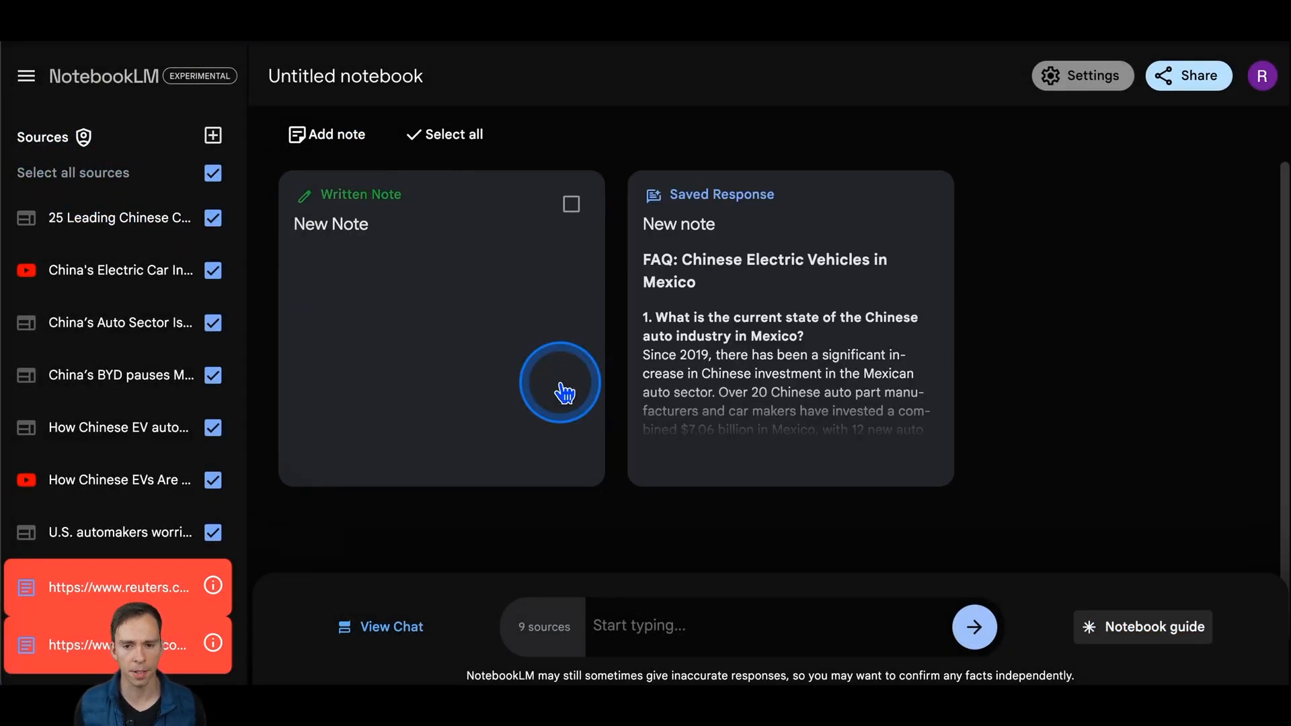
pyautogui.click(1141, 627)
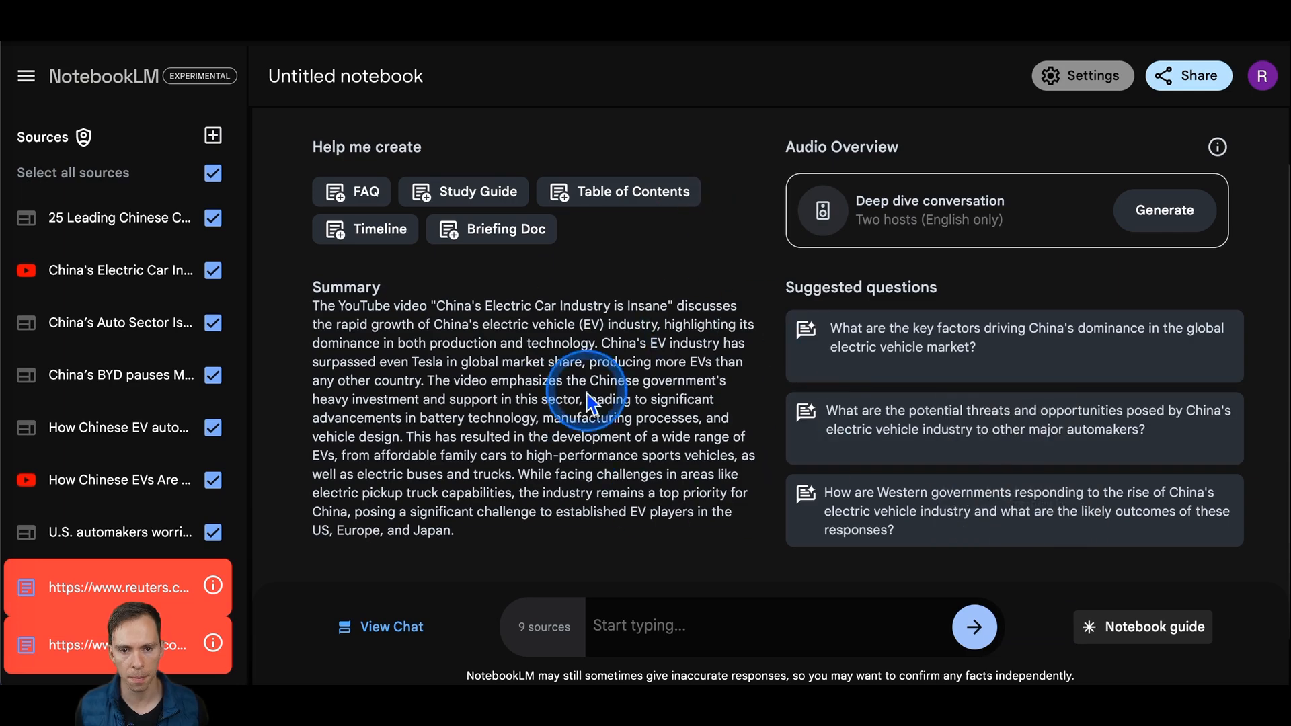
pyautogui.moveTo(512, 222)
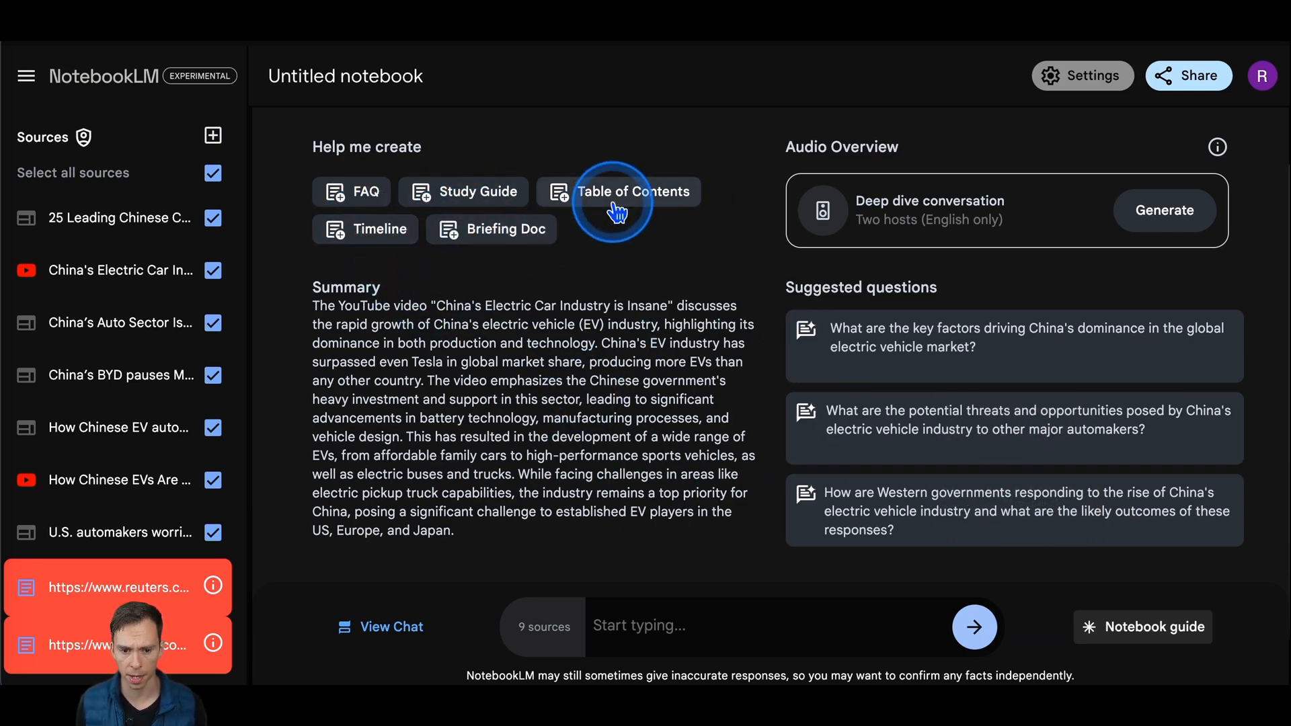
pyautogui.click(634, 192)
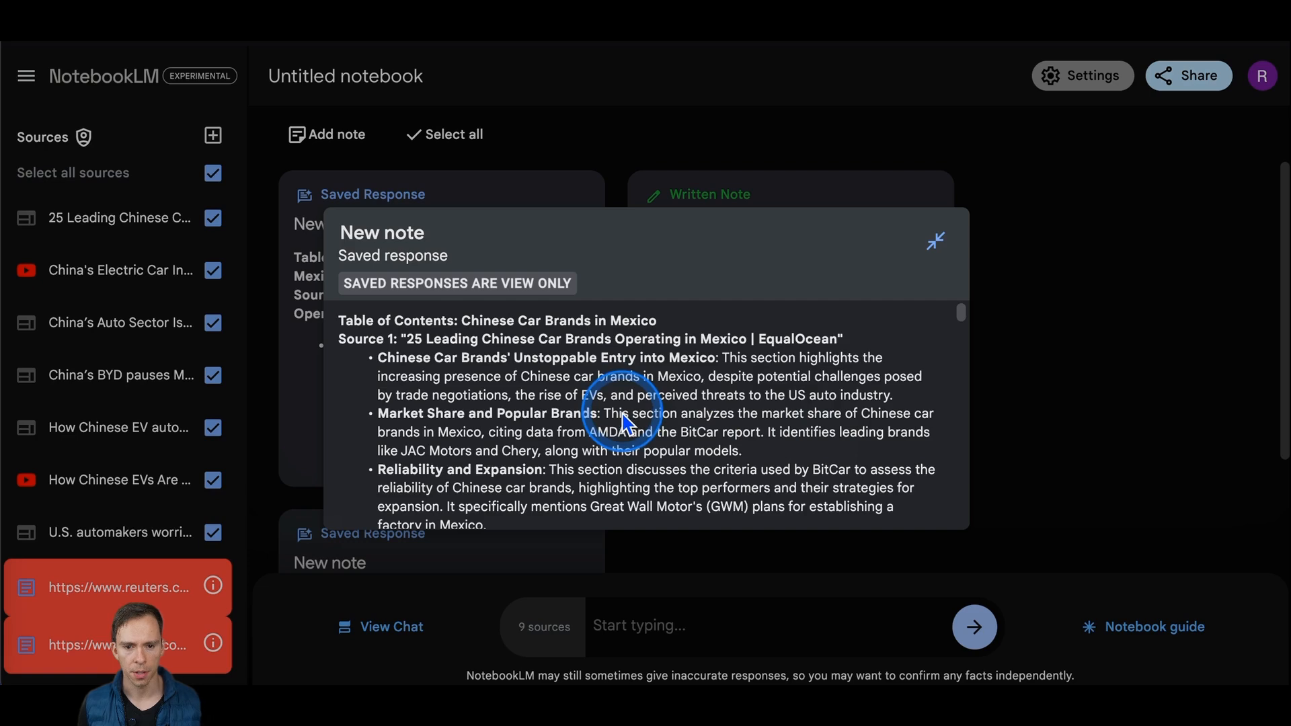
# Review the table-of-contents sections on Chinese car brands in Mexico and return to the Notebook guide
pyautogui.scroll(-3)
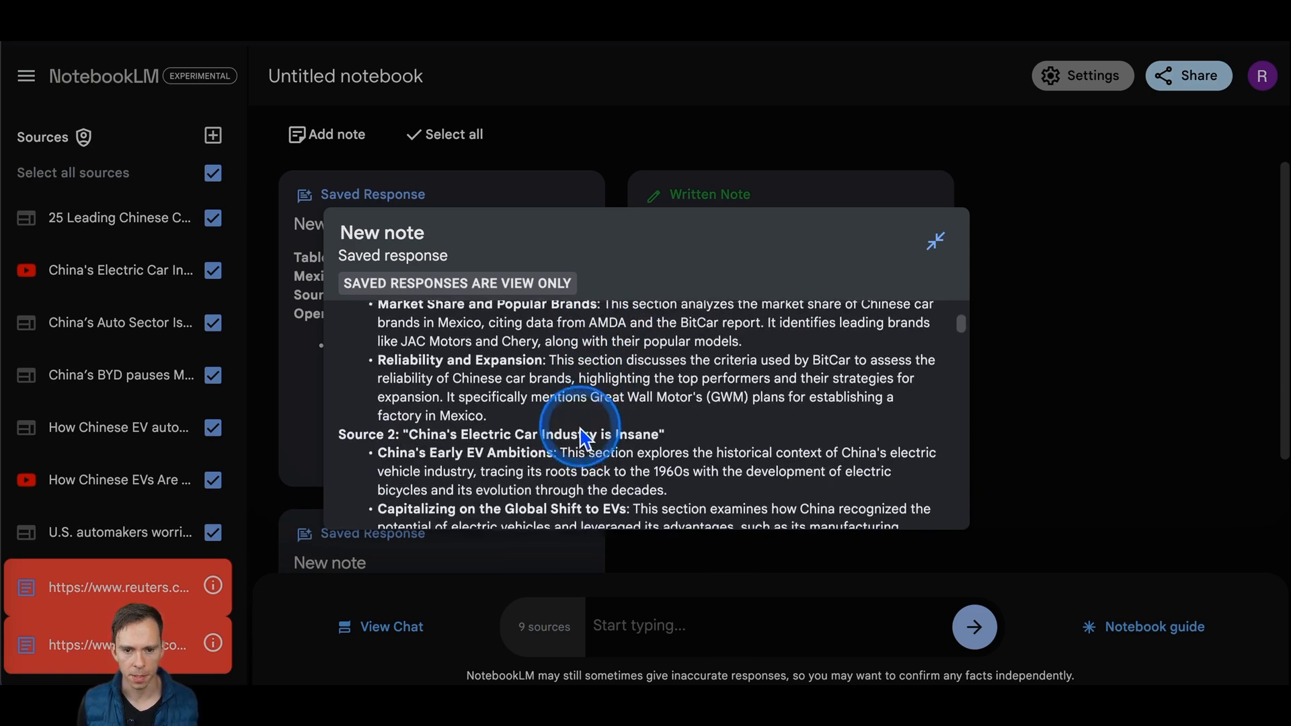
pyautogui.scroll(3)
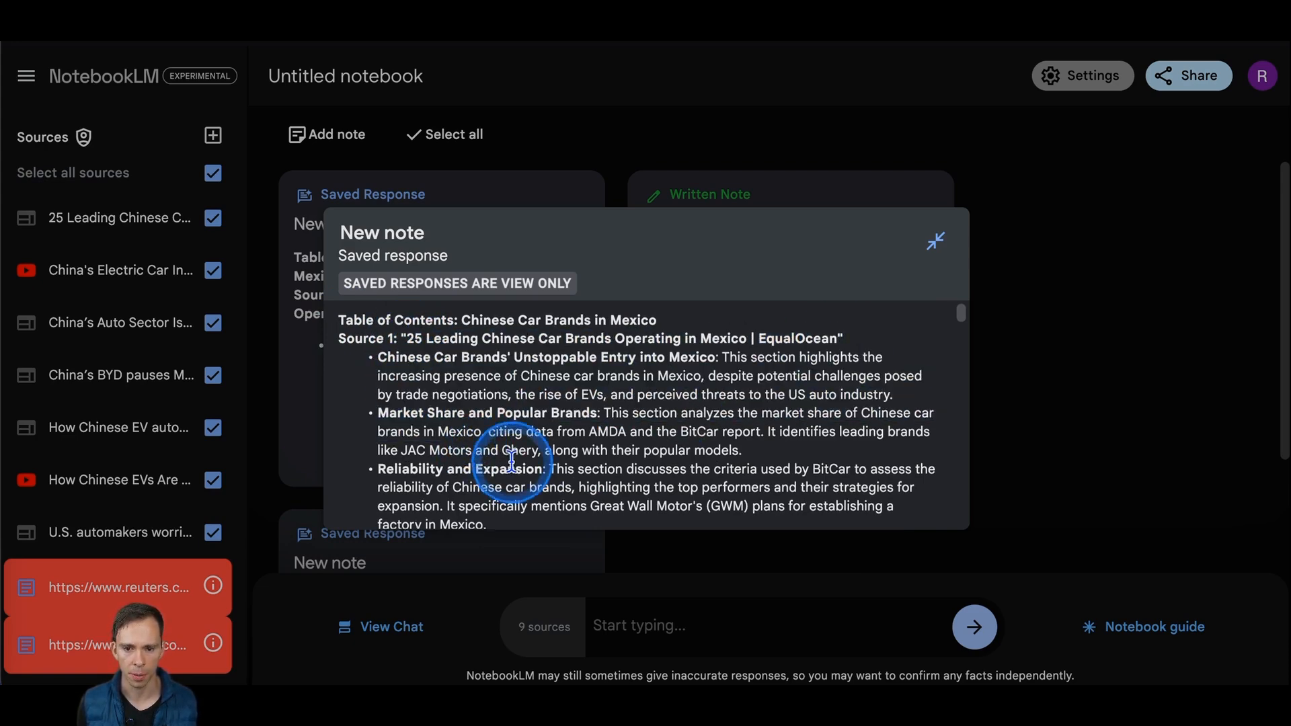
pyautogui.scroll(-3)
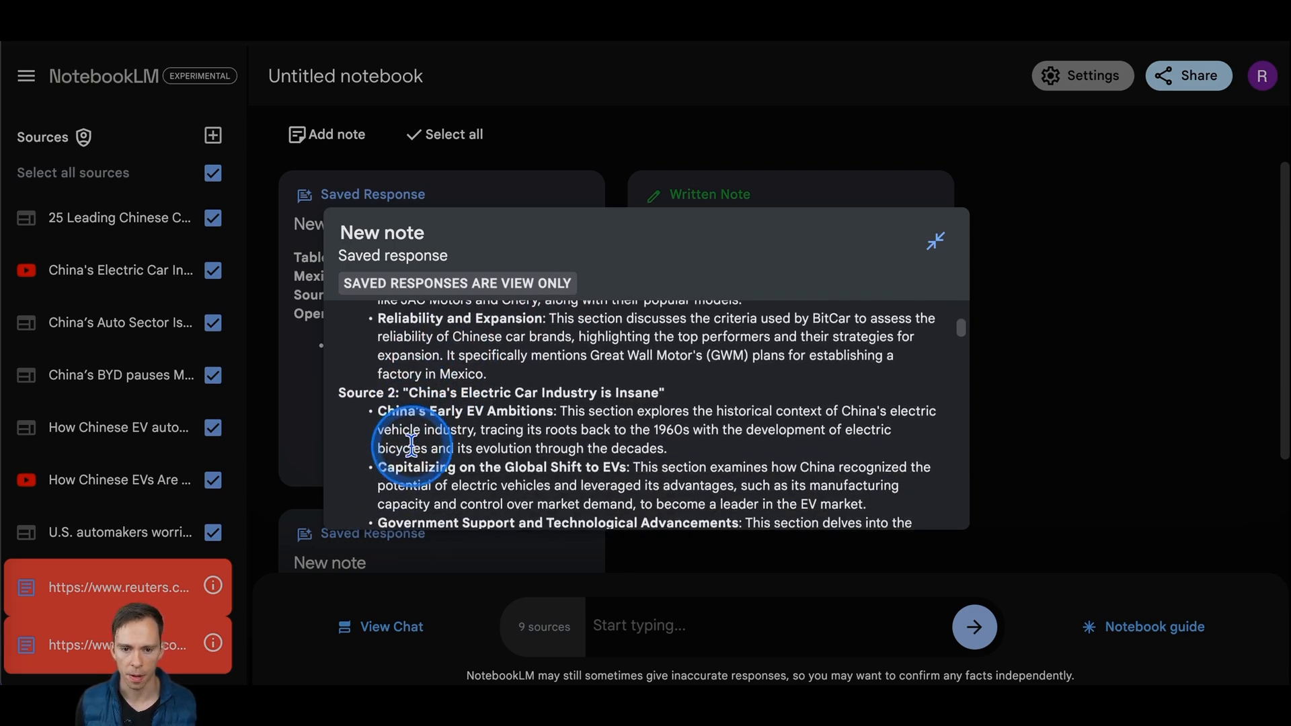
pyautogui.scroll(-3)
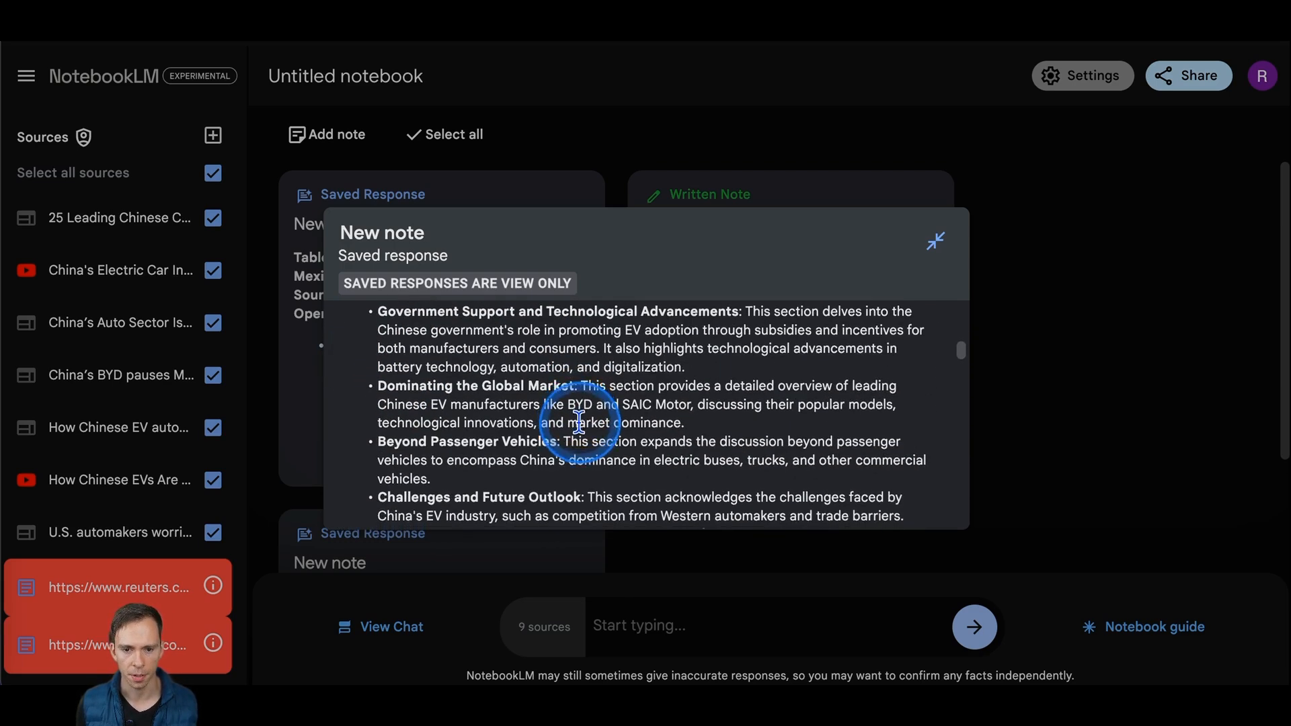
pyautogui.click(1153, 627)
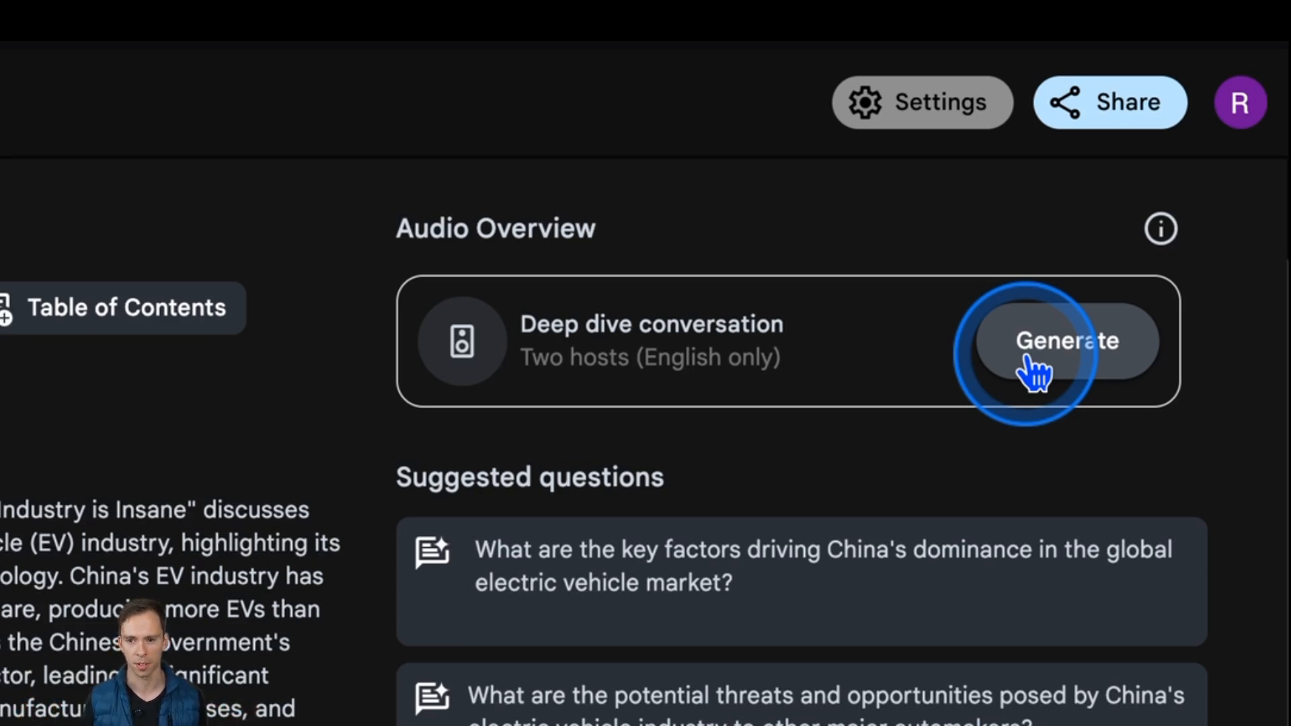
# Generate the deep dive audio overview and play its opening, pausing at 18 seconds
pyautogui.click(1065, 340)
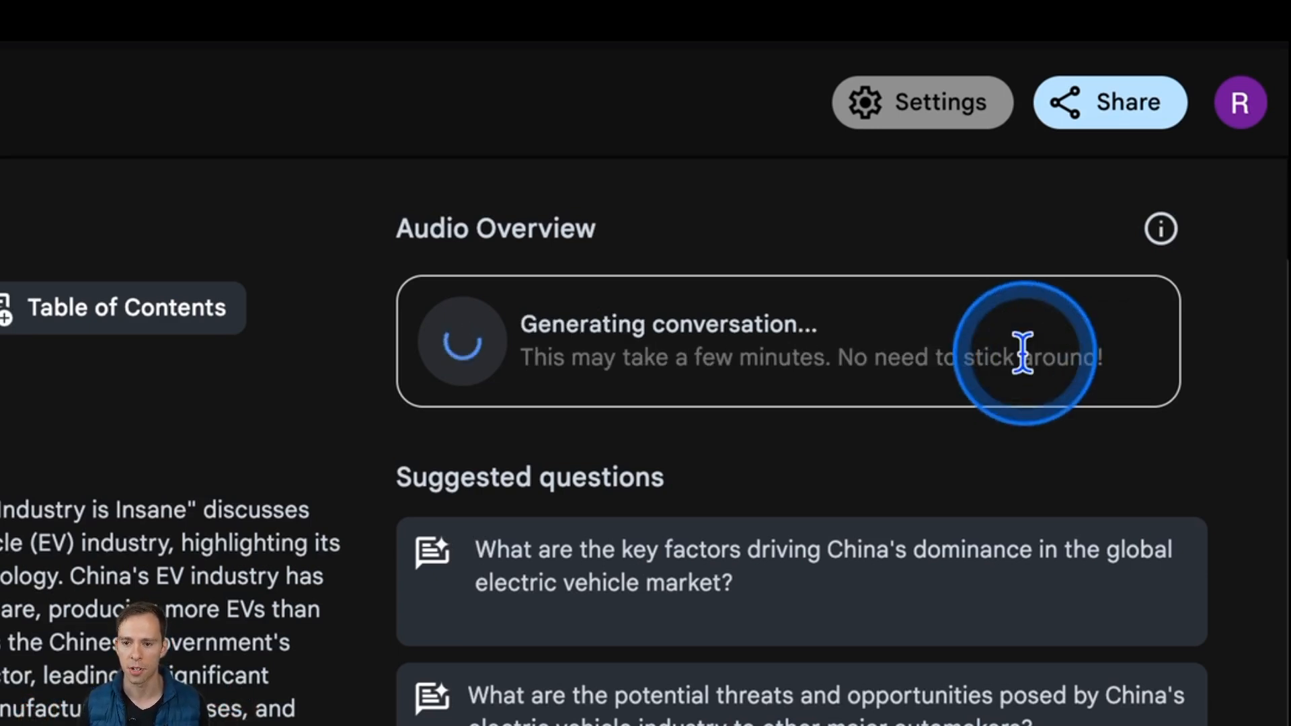
pyautogui.moveTo(1021, 457)
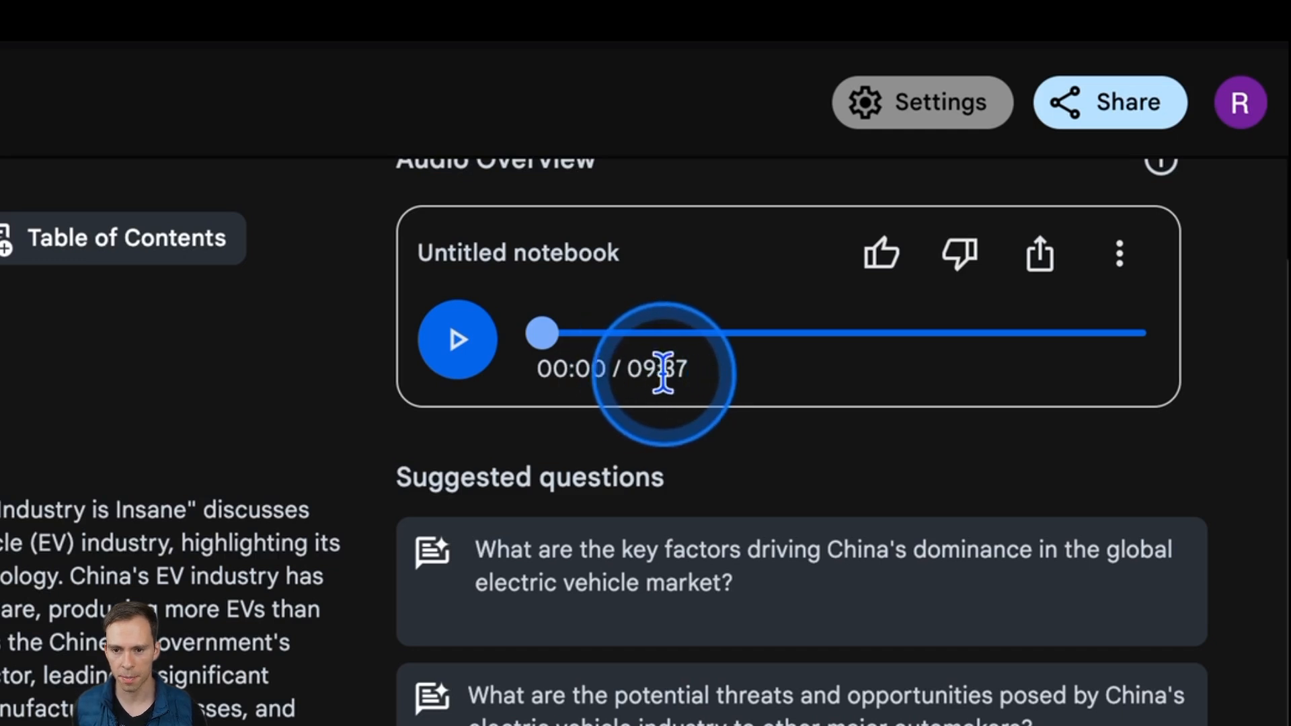
pyautogui.moveTo(757, 321)
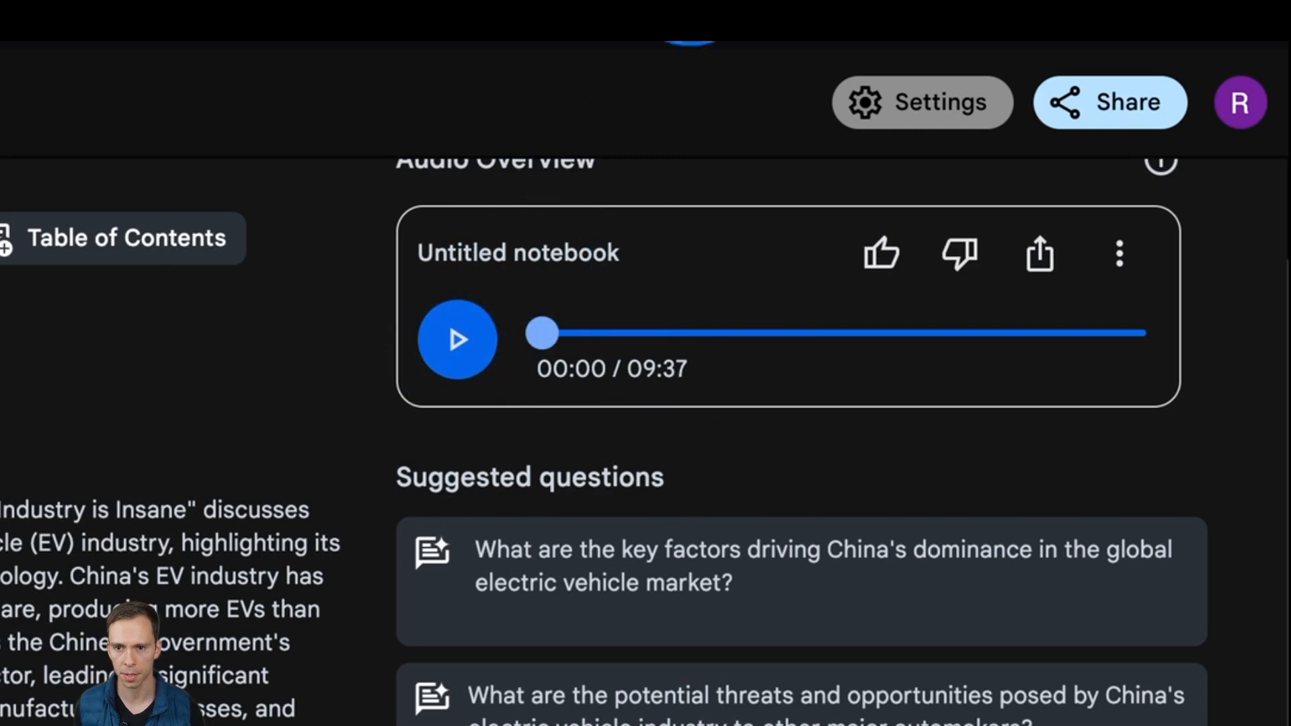
pyautogui.click(456, 339)
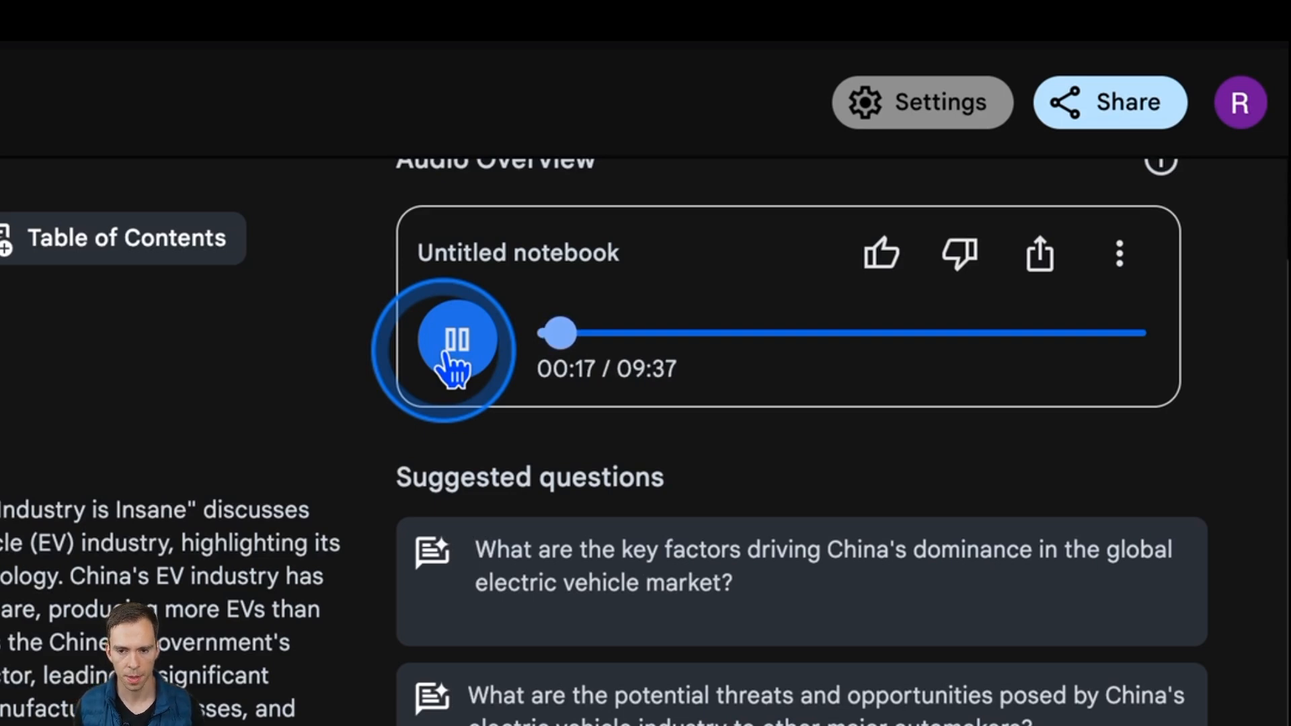
pyautogui.click(455, 340)
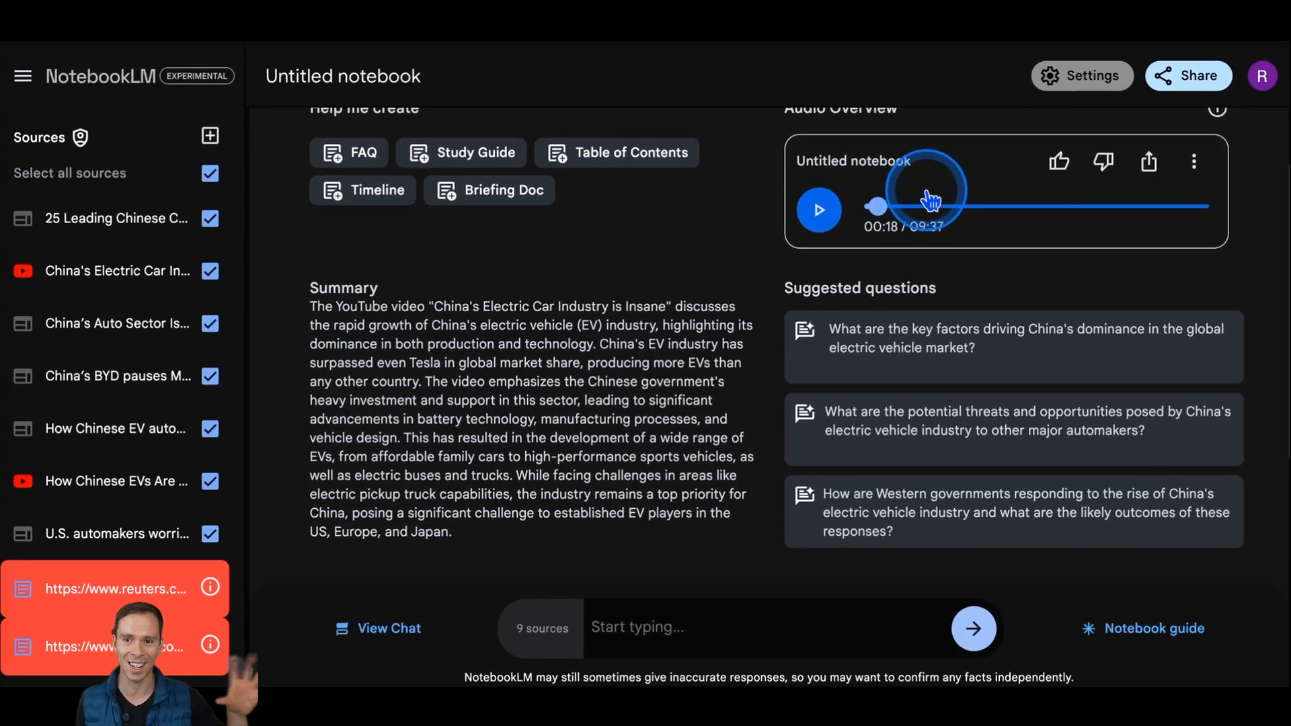
pyautogui.moveTo(901, 254)
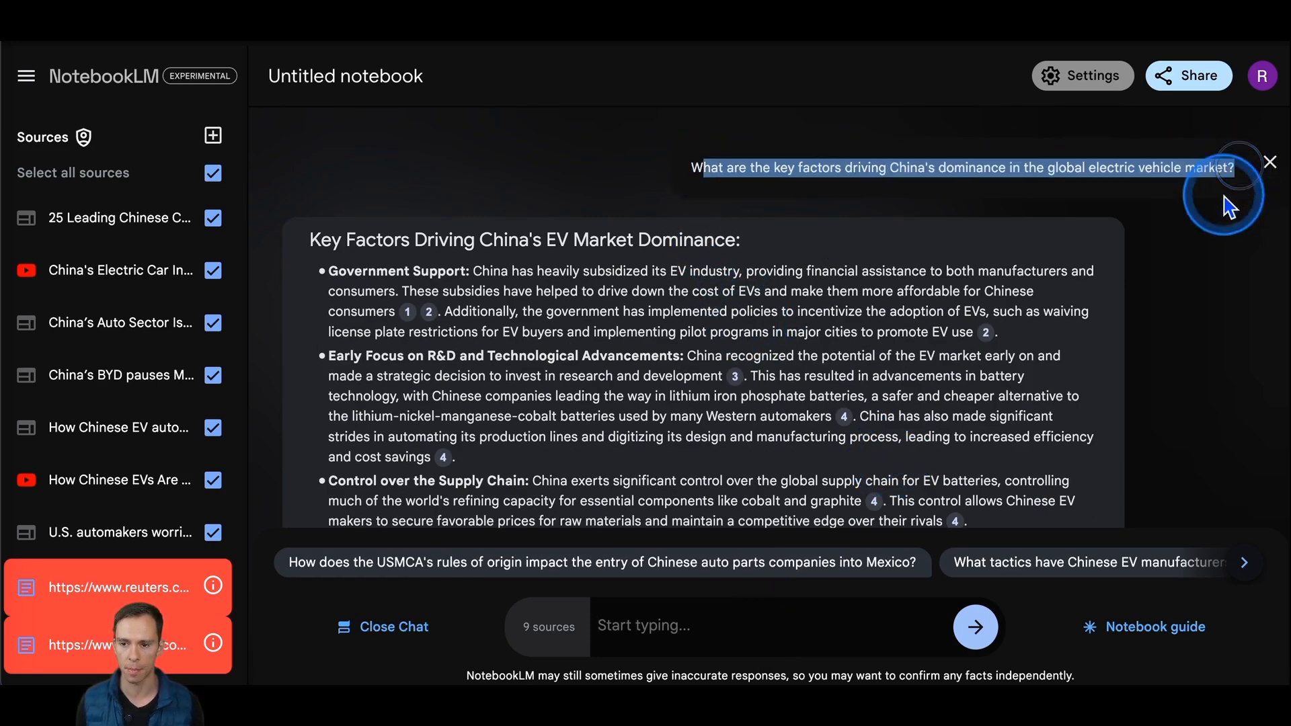
pyautogui.moveTo(873, 160)
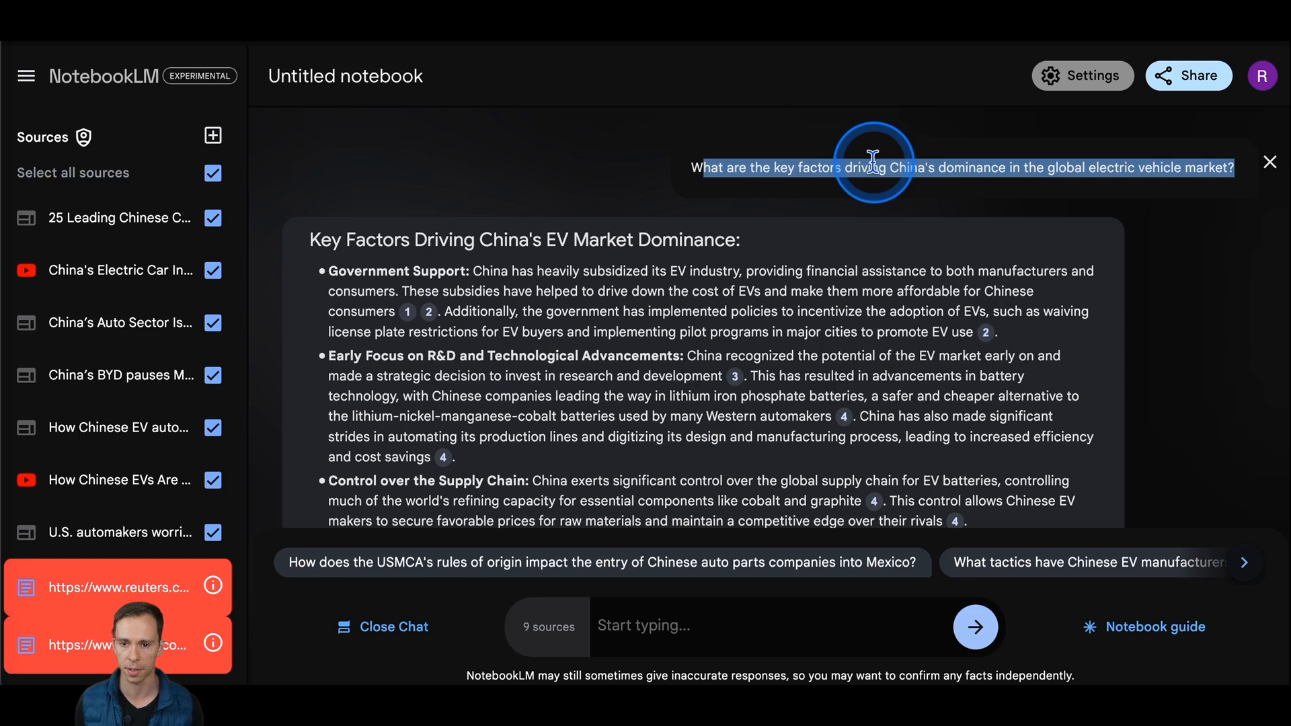
pyautogui.moveTo(1070, 162)
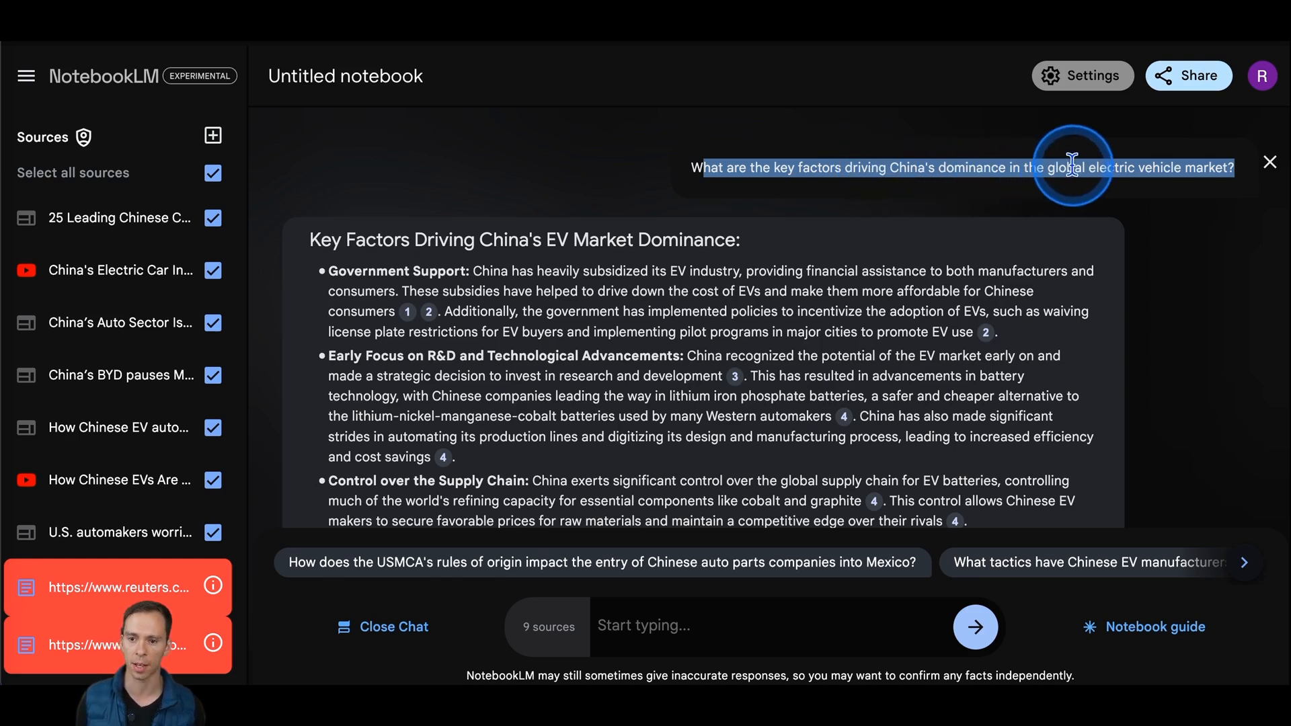
pyautogui.moveTo(599, 322)
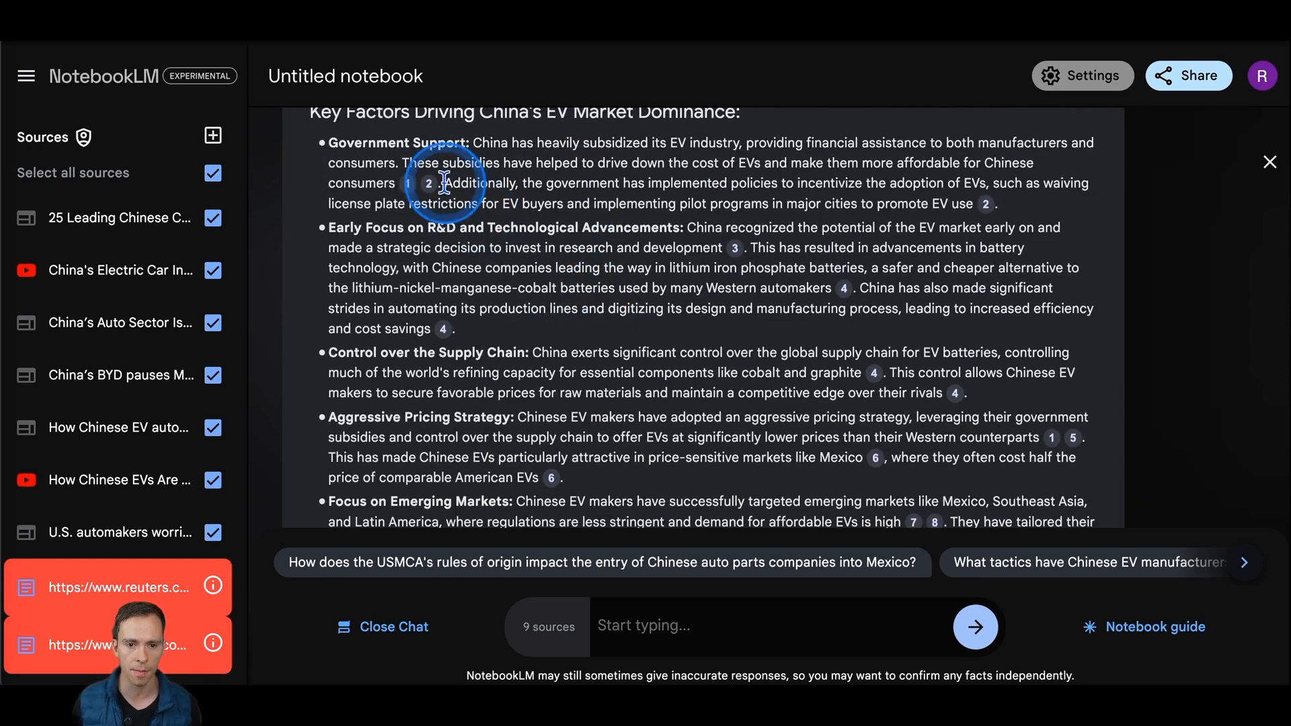
pyautogui.moveTo(628, 171)
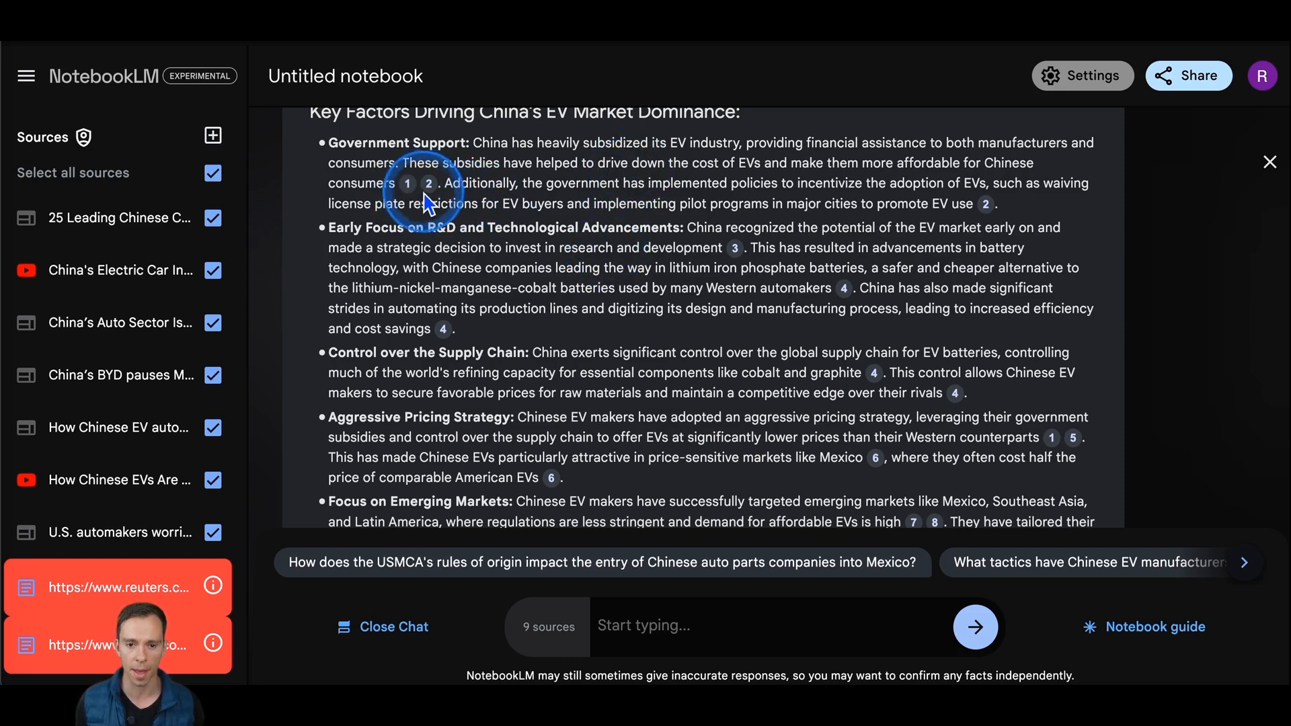
pyautogui.click(406, 184)
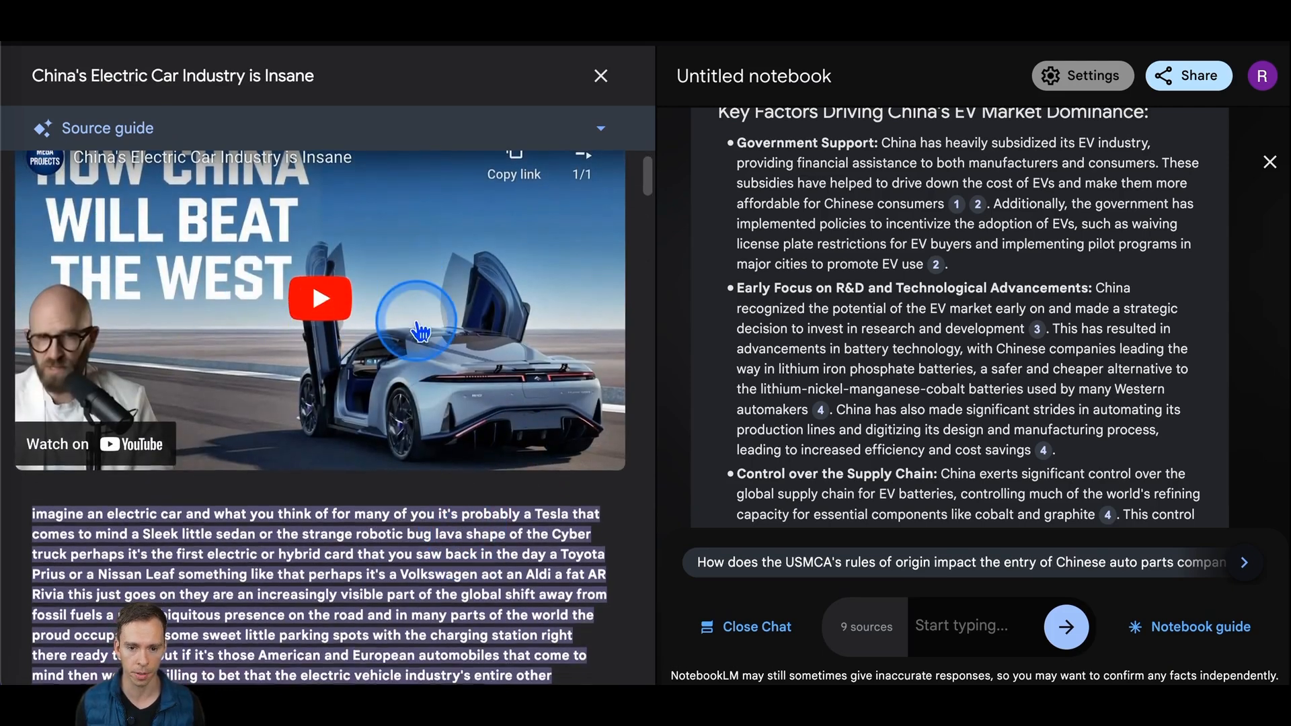
pyautogui.scroll(-3)
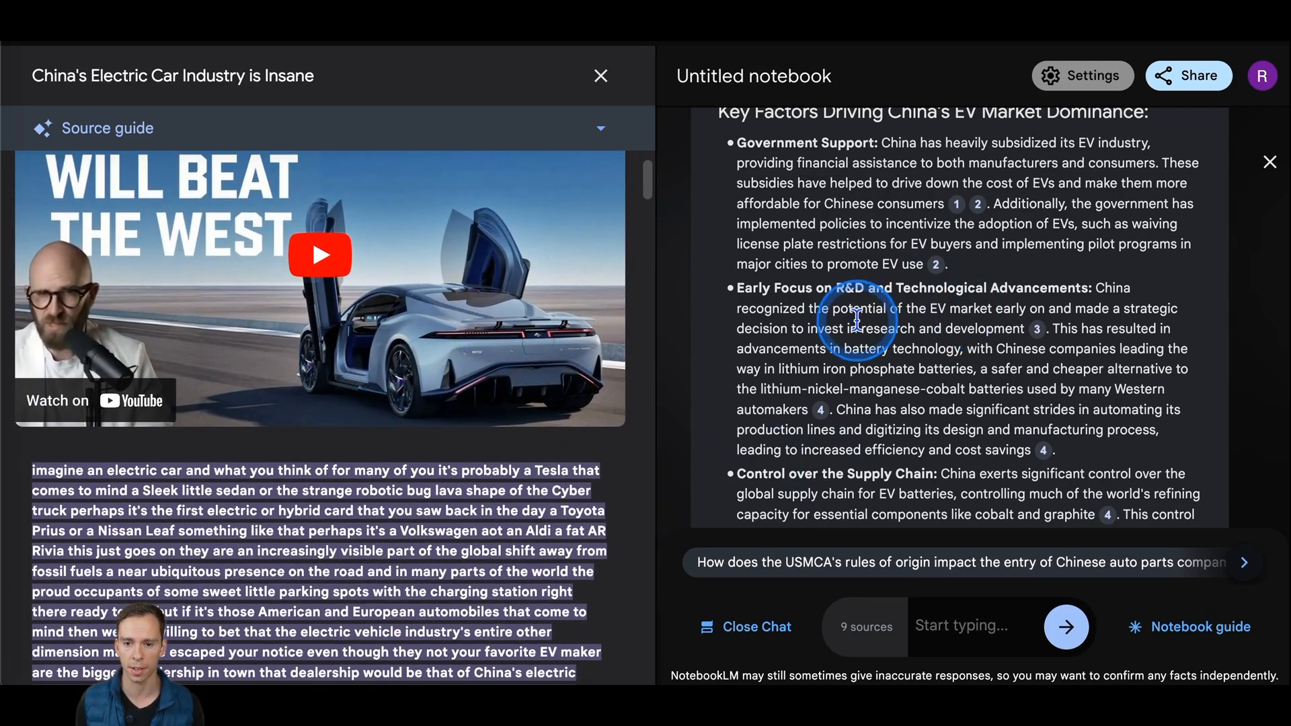
pyautogui.click(599, 75)
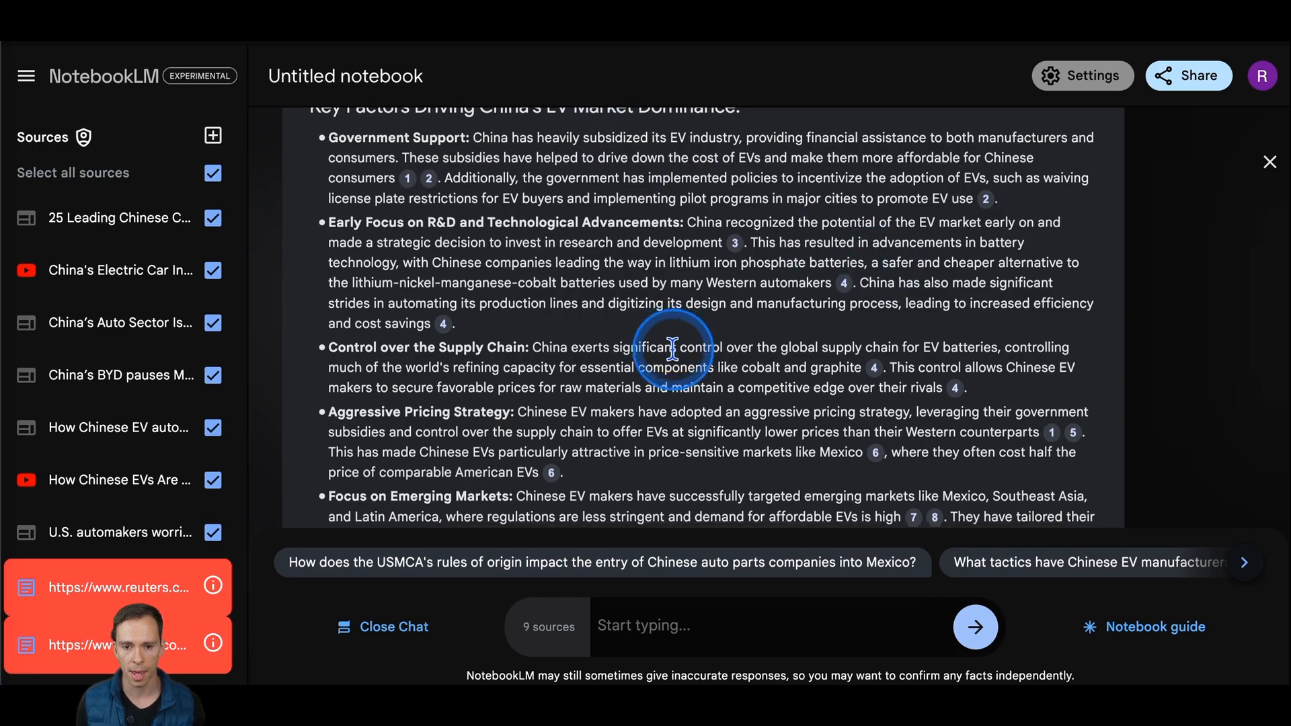
pyautogui.scroll(-3)
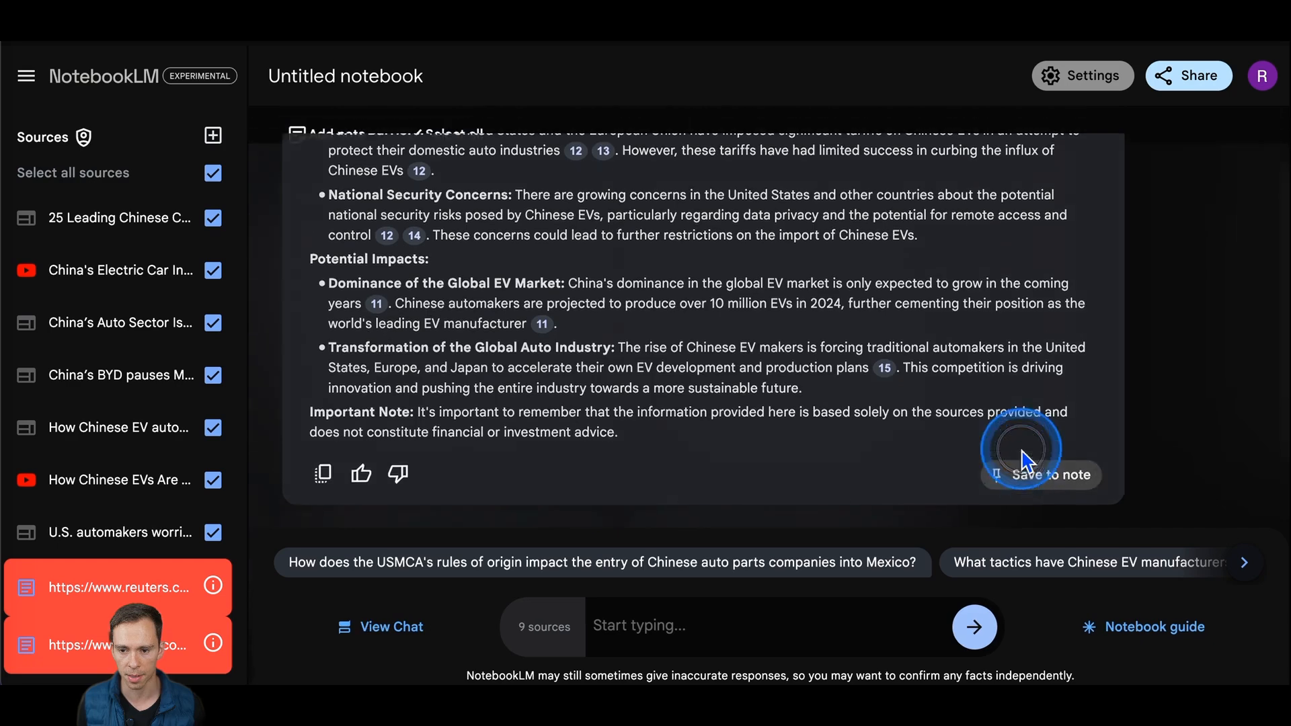
# Save the China EV dominance chat answer as a note and check the blank written note
pyautogui.click(1039, 475)
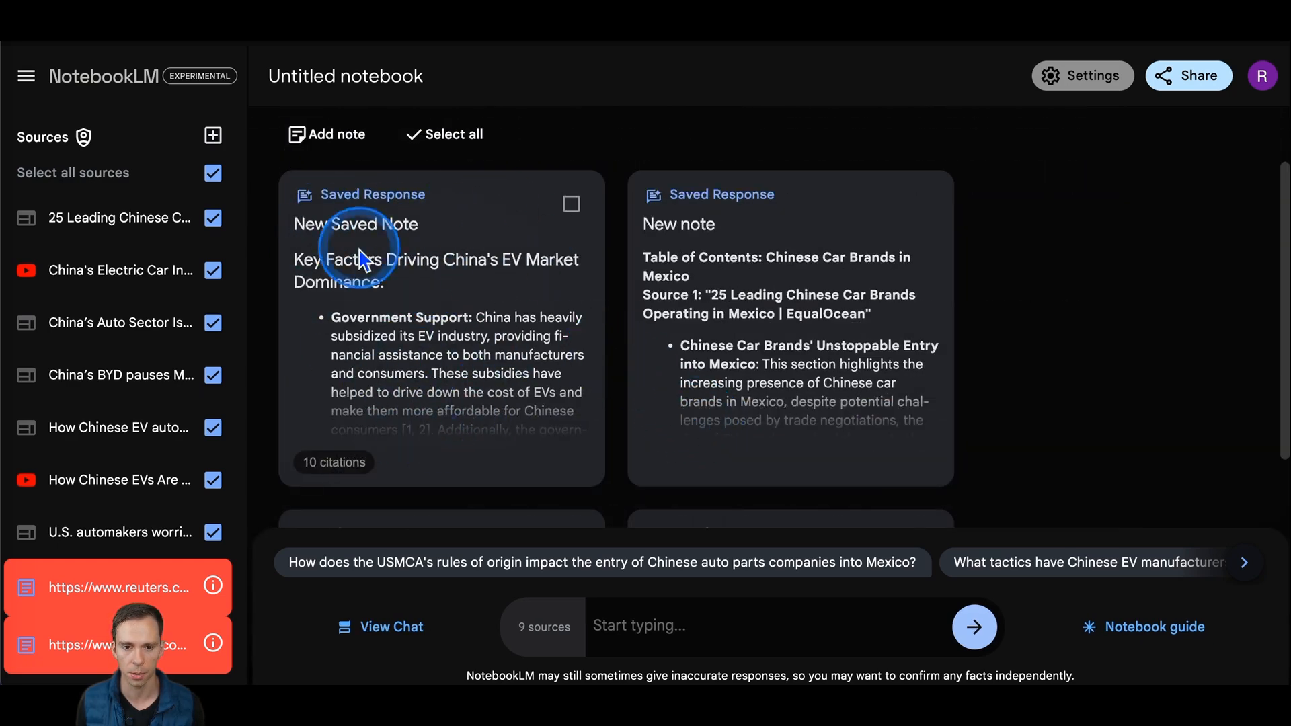
pyautogui.scroll(-3)
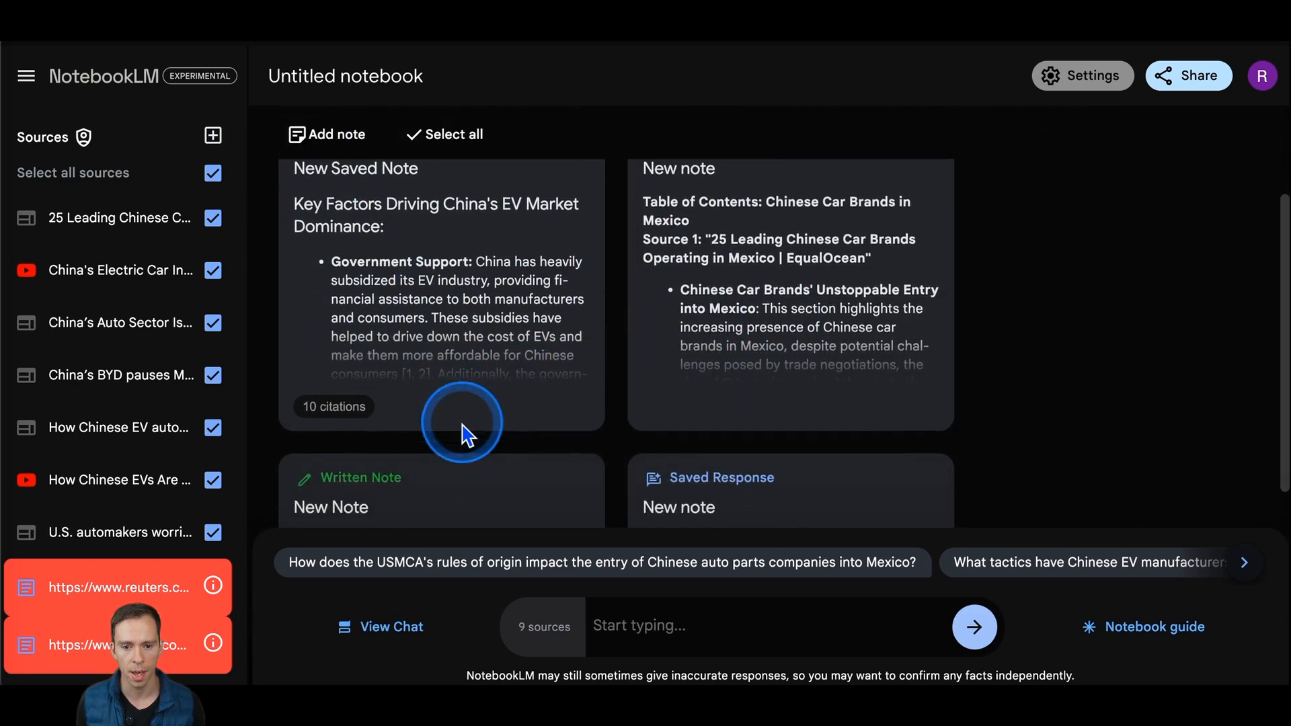
pyautogui.scroll(3)
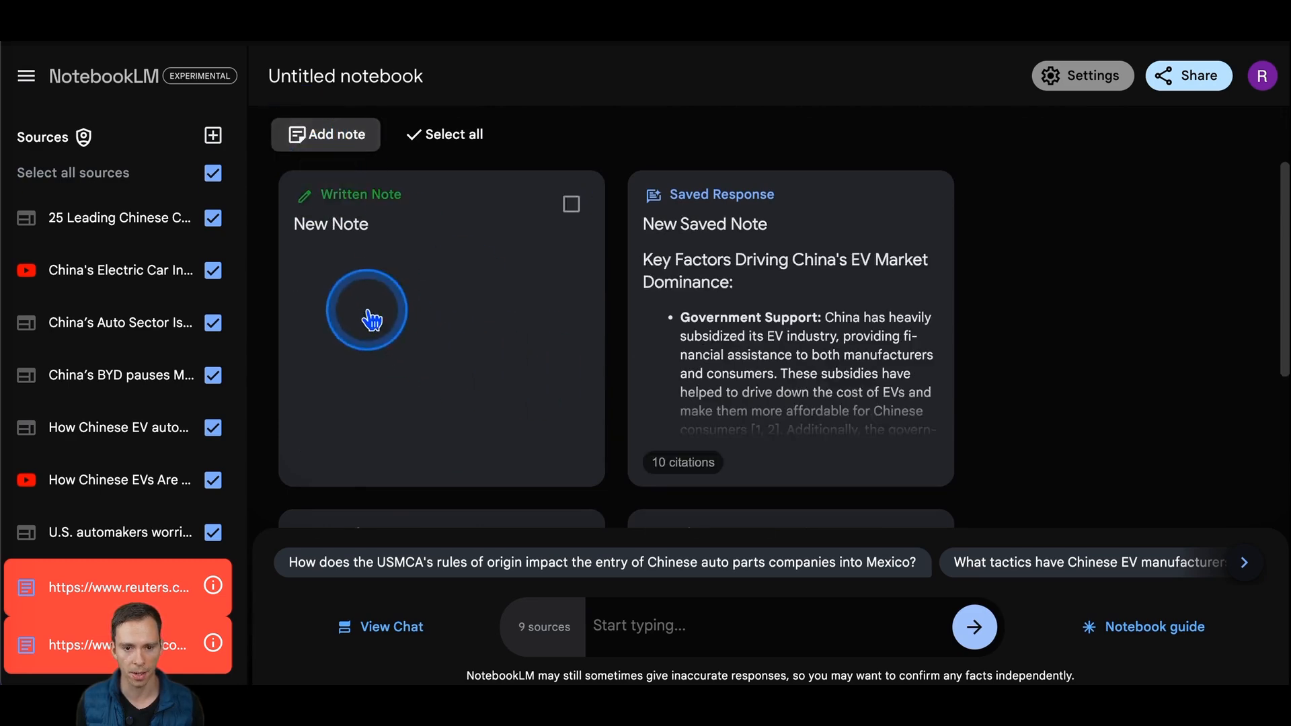
pyautogui.click(372, 314)
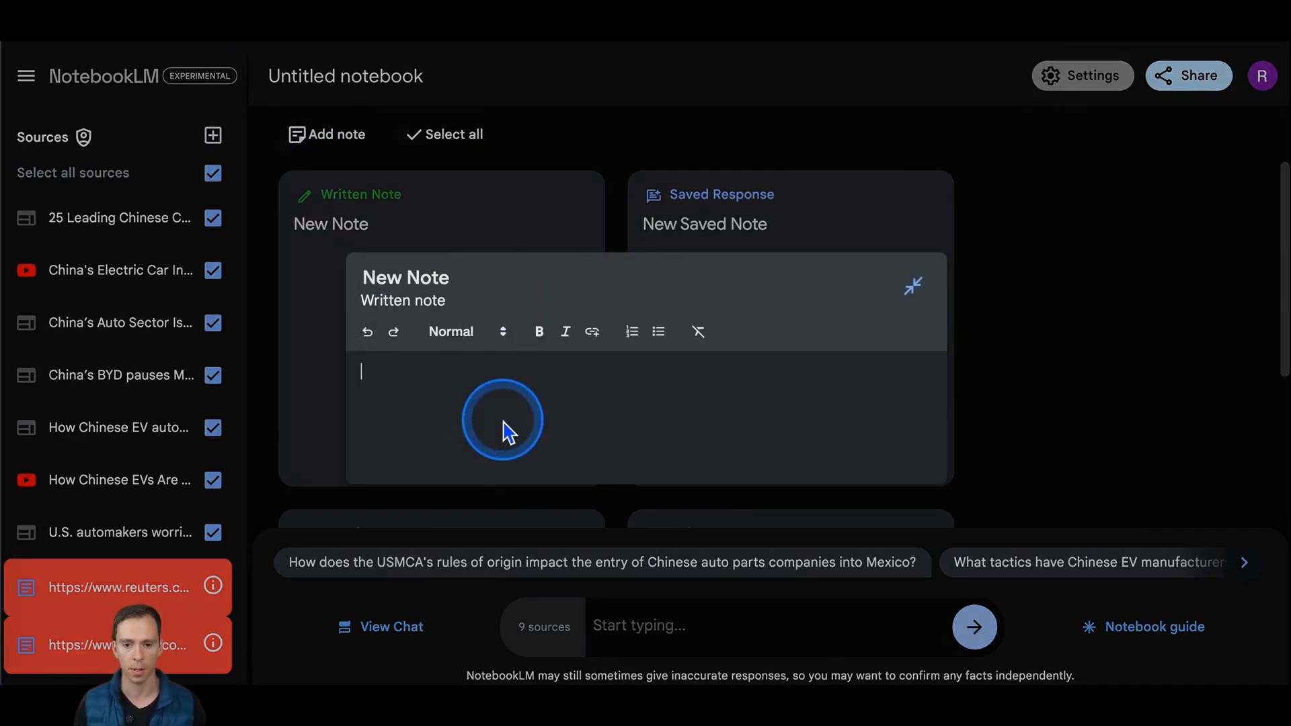
pyautogui.click(912, 286)
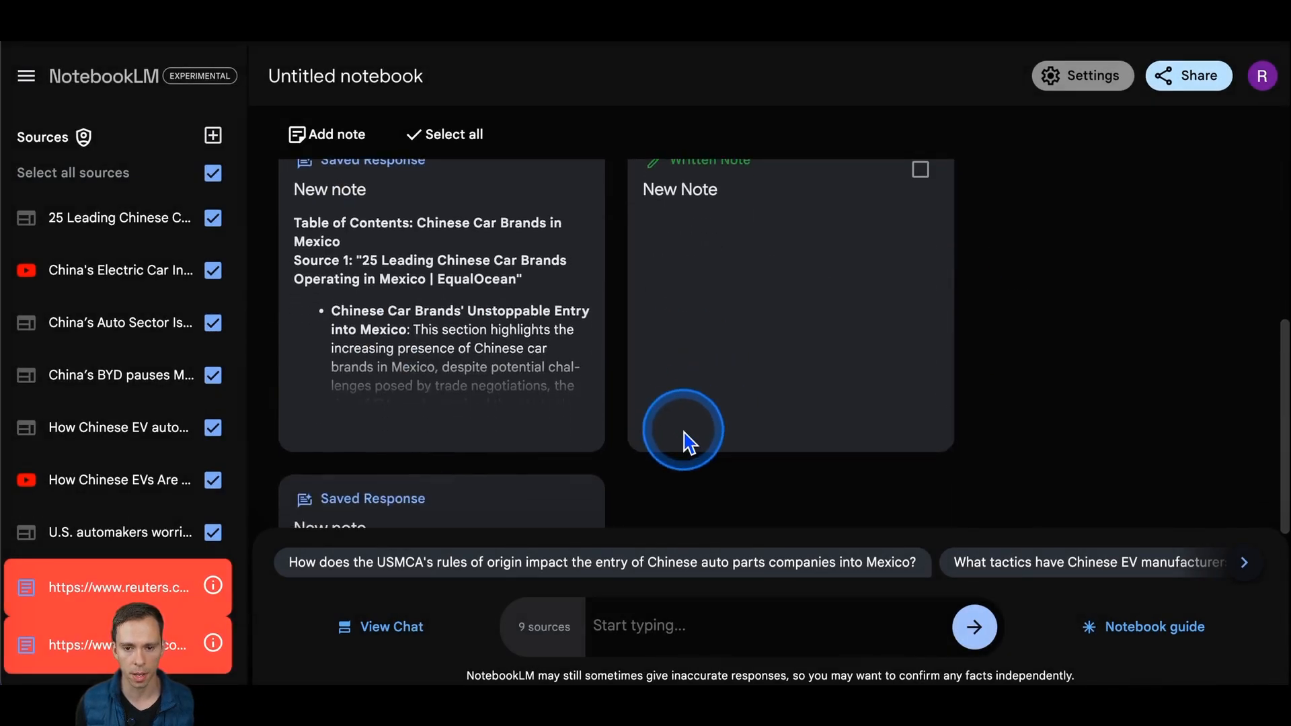